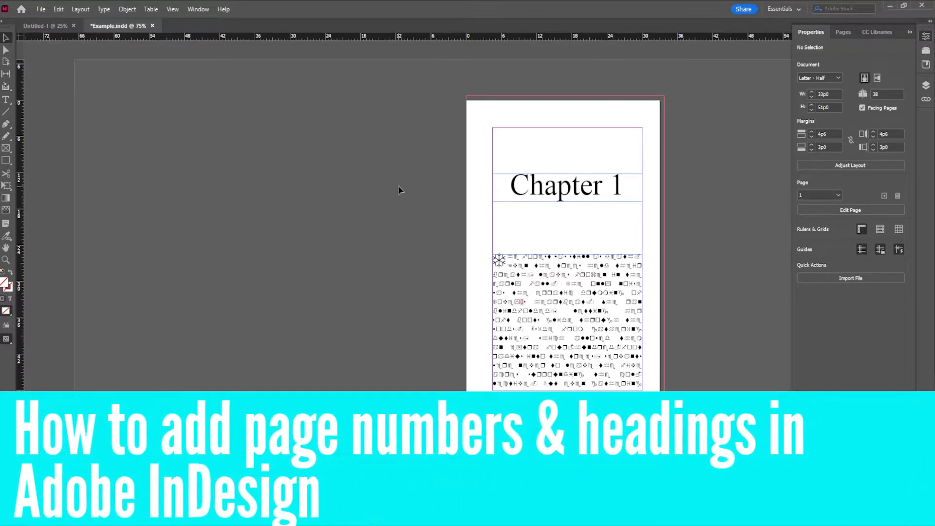
pyautogui.moveTo(250, 253)
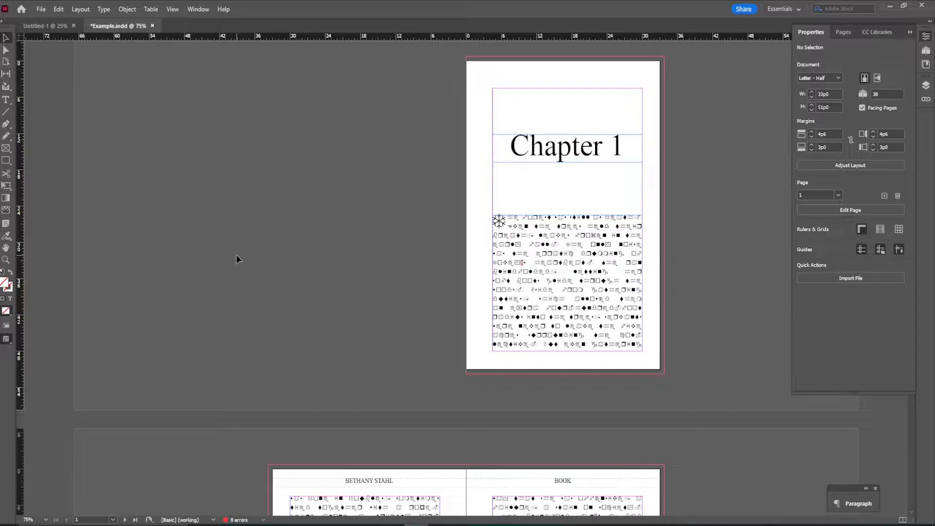
pyautogui.moveTo(773, 111)
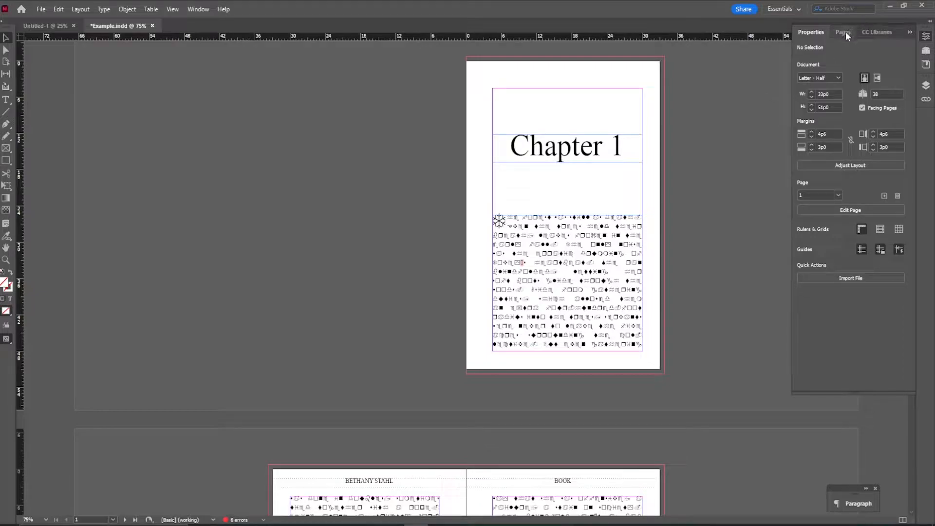
# - Show the Pages panel from the Window menu to list the document's pages and parent pages
pyautogui.click(841, 31)
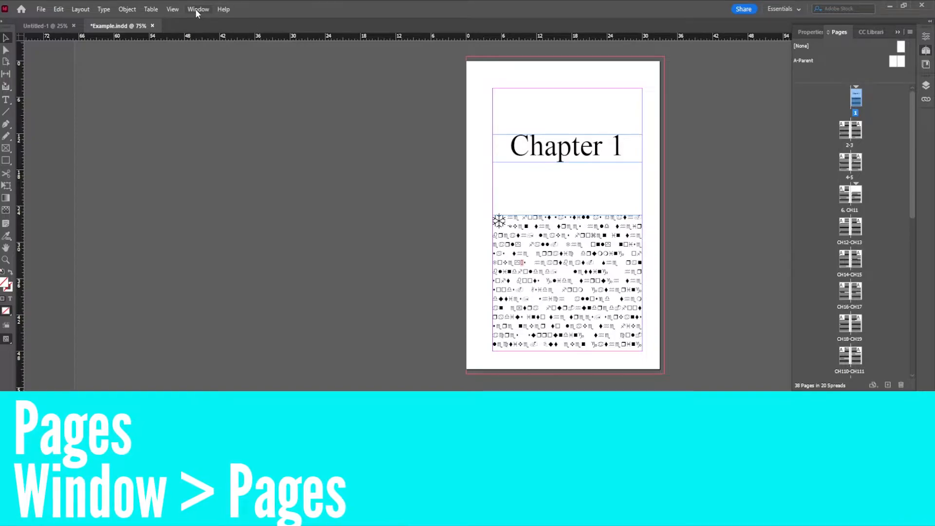
pyautogui.click(197, 9)
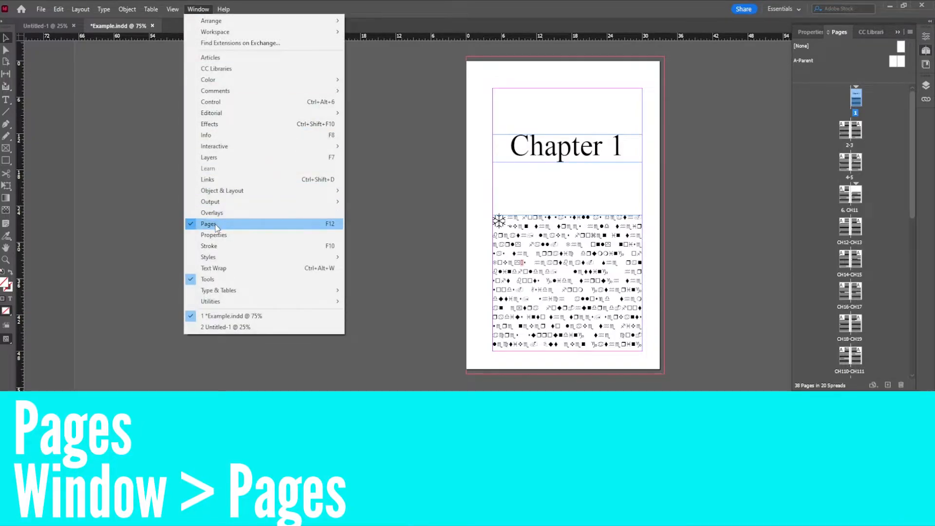
pyautogui.click(208, 224)
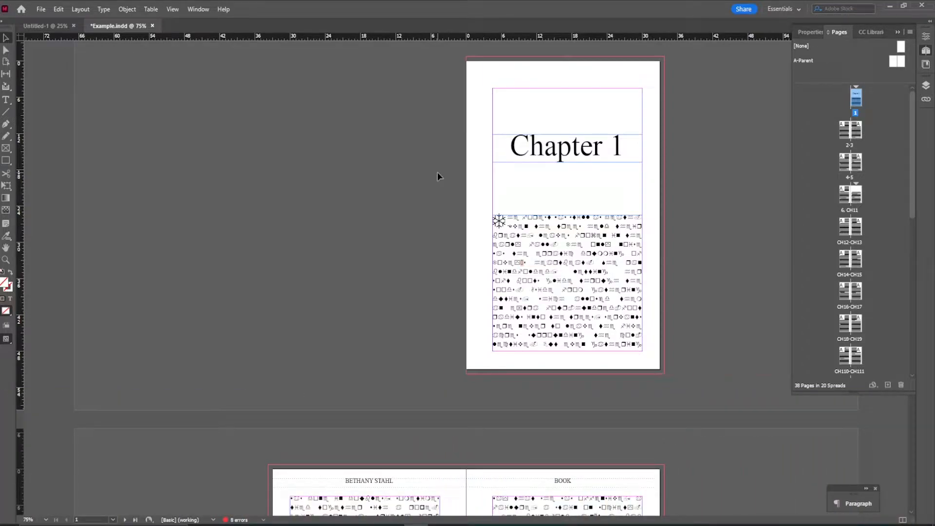
pyautogui.moveTo(791, 121)
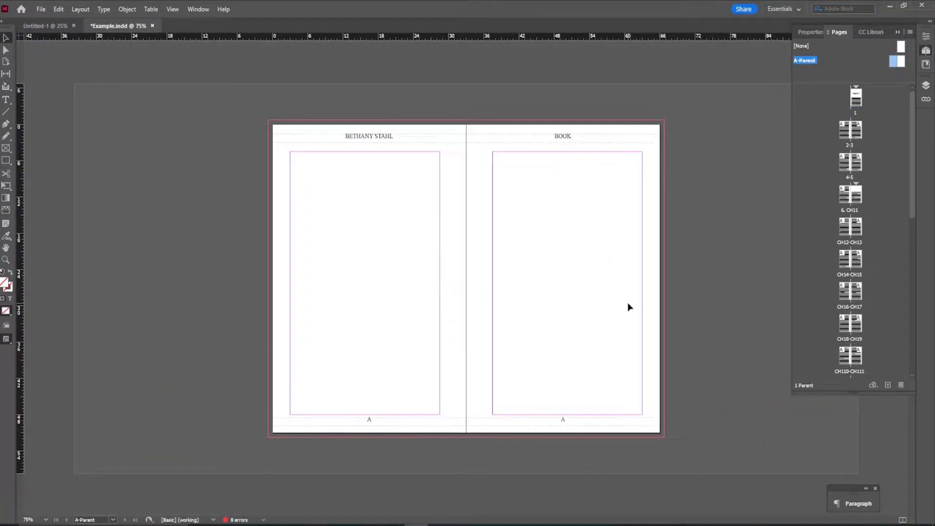
pyautogui.moveTo(732, 473)
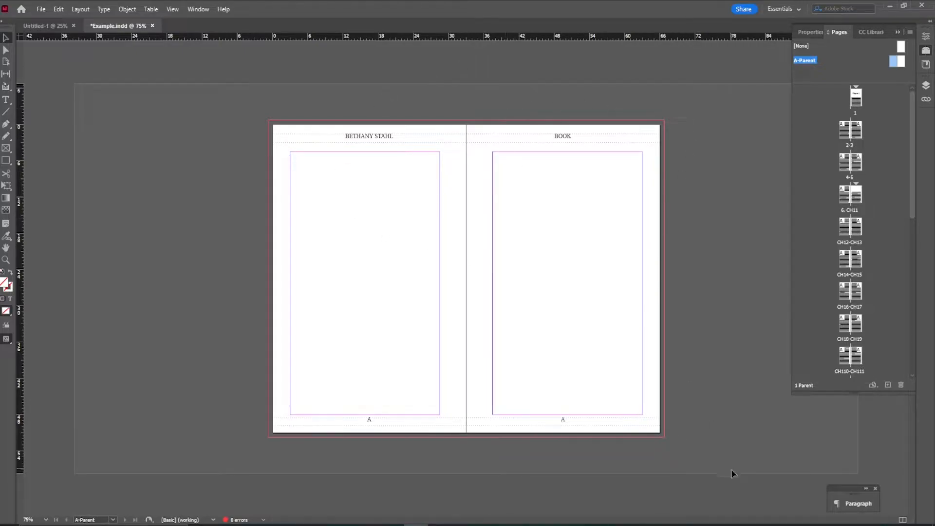
pyautogui.moveTo(656, 467)
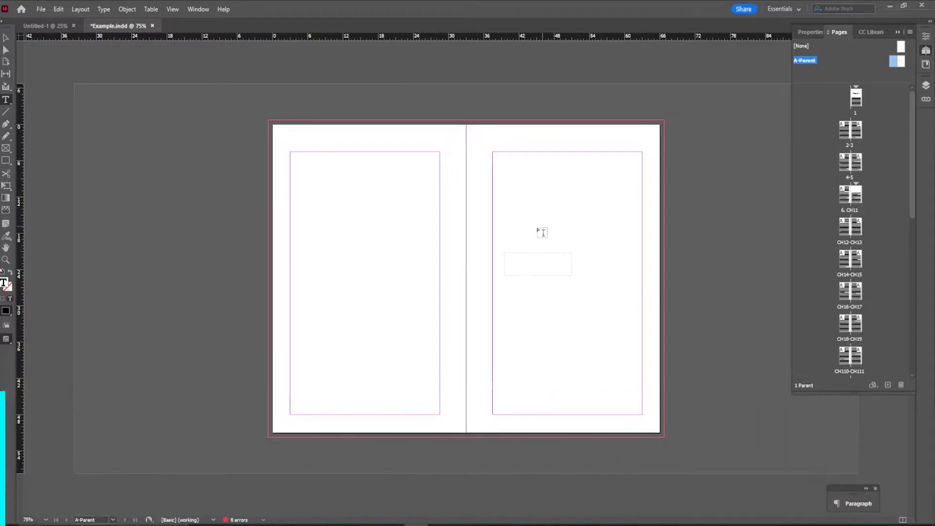
pyautogui.moveTo(572, 343)
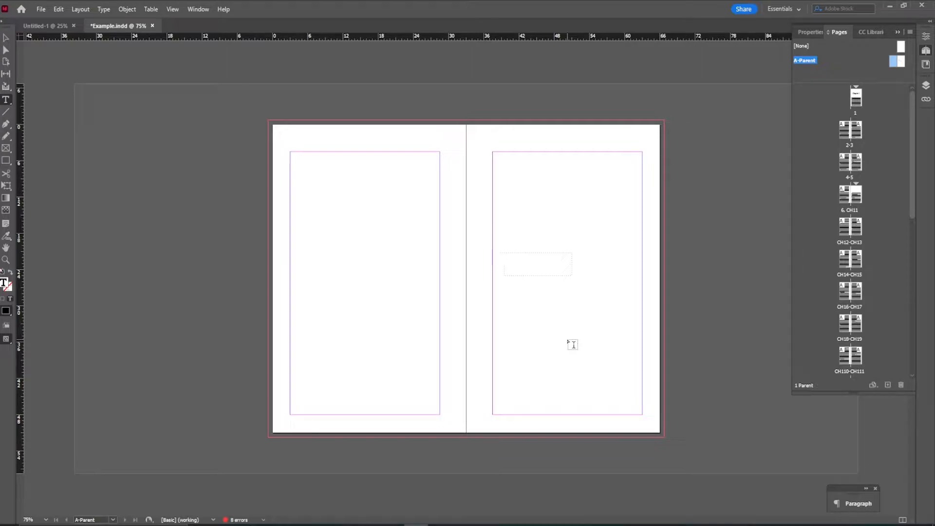
# - Place the text cursor inside the new empty text frame on the right A-Parent page
pyautogui.click(537, 264)
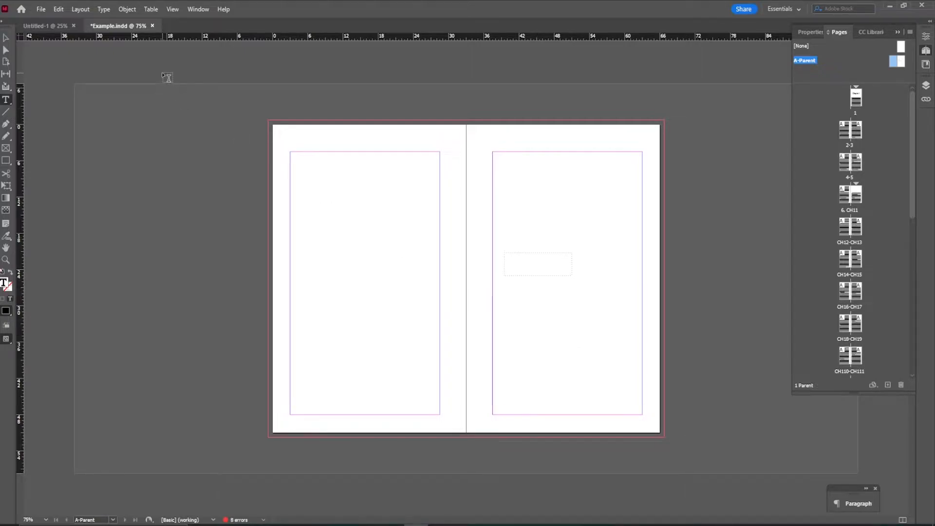
# - Insert a Current Page Number marker into the right-page text frame via Type > Insert Special Character
pyautogui.click(103, 9)
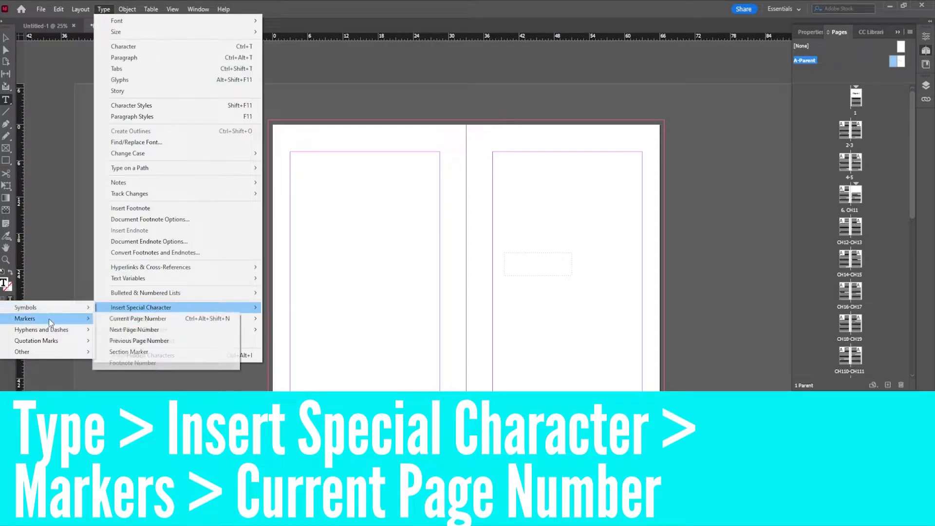
pyautogui.moveTo(138, 317)
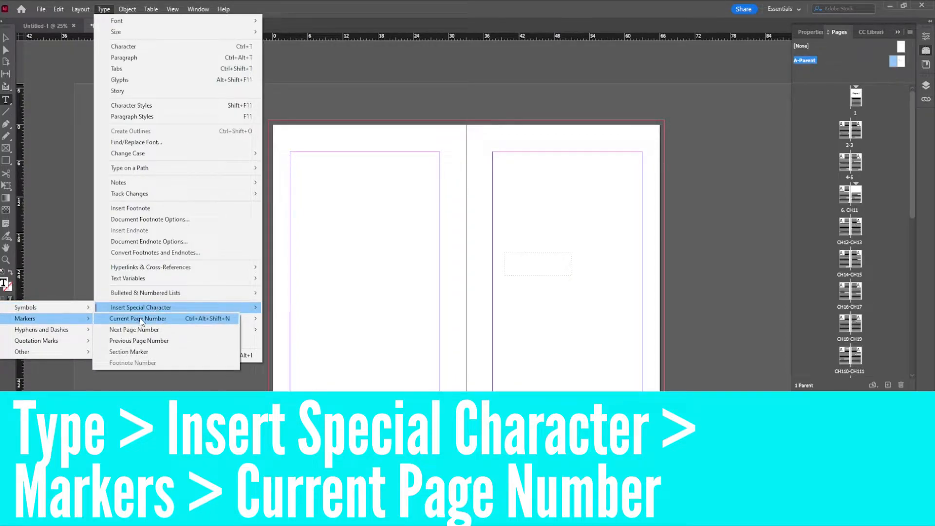
pyautogui.click(139, 318)
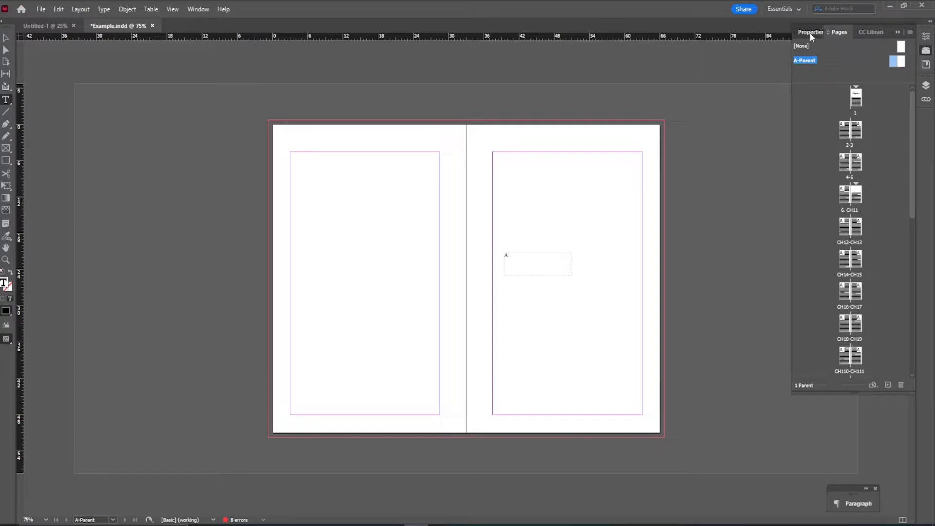
# - Show the Properties text options to set the page number in Times New Roman, centred
pyautogui.click(809, 32)
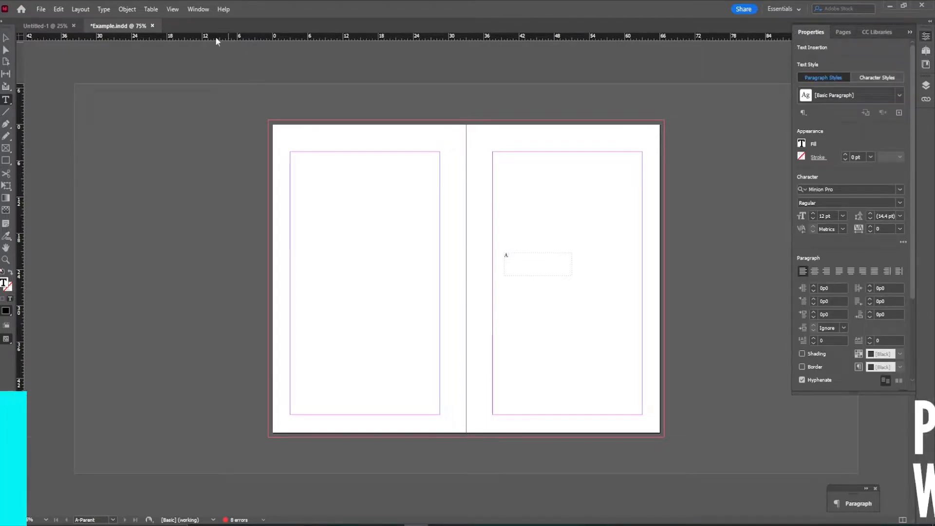
pyautogui.click(197, 9)
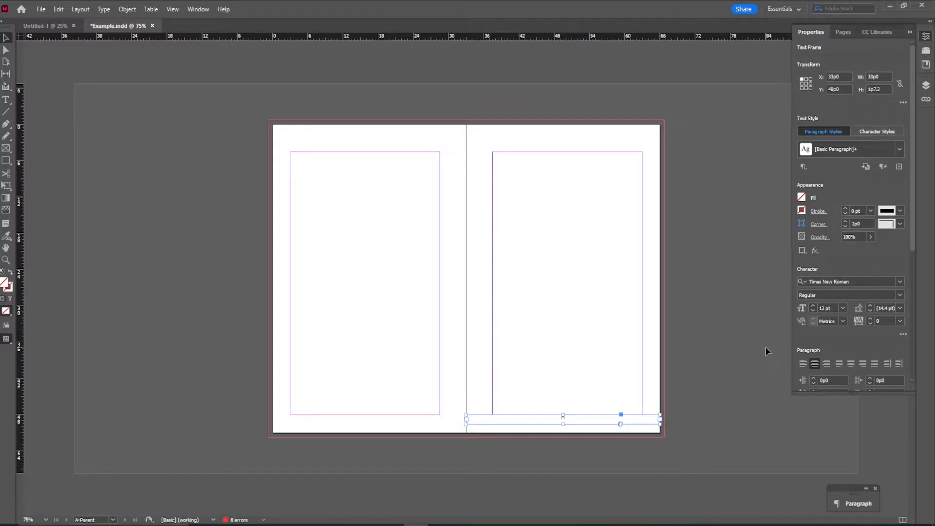
pyautogui.moveTo(575, 332)
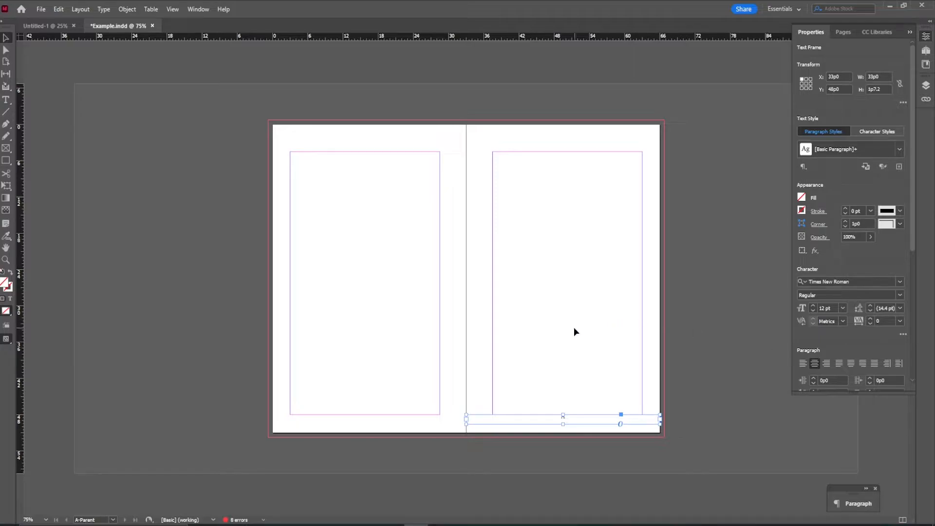
# - Deselect the page-number frame and bring the Pages panel back into view
pyautogui.click(575, 332)
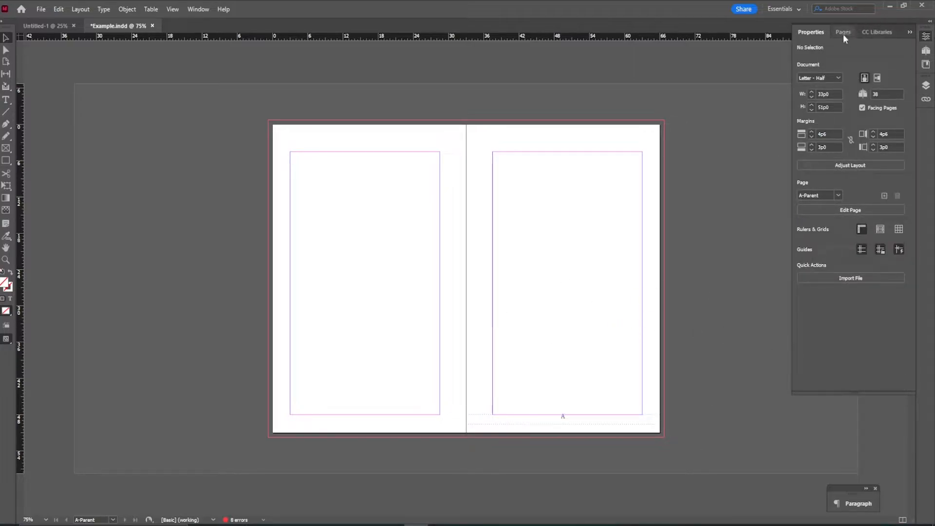
pyautogui.click(842, 31)
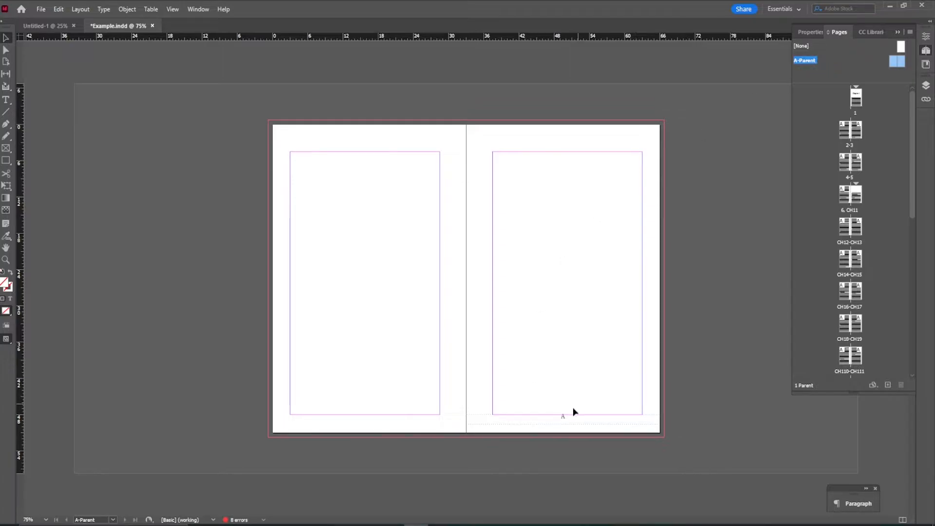
pyautogui.moveTo(170, 79)
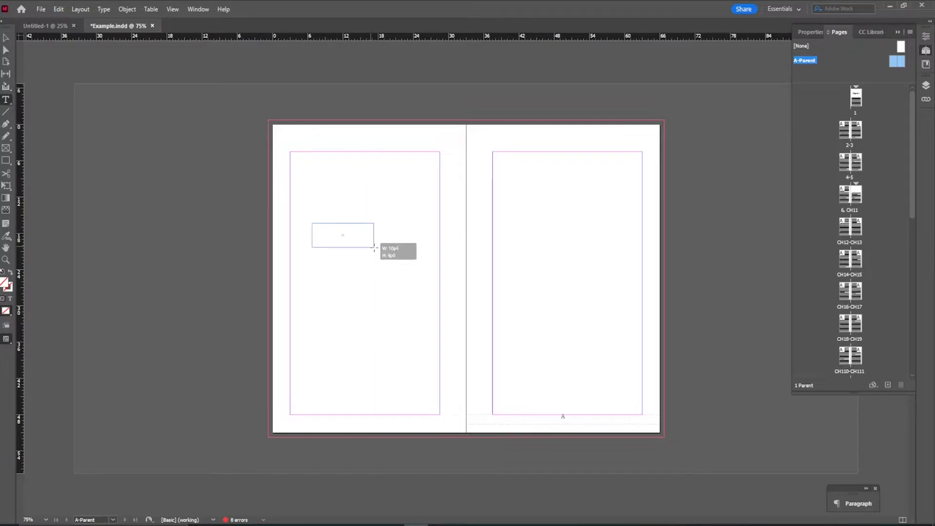
# - Insert a Current Page Number marker into the left-page text frame via Type > Insert Special Character
pyautogui.click(103, 9)
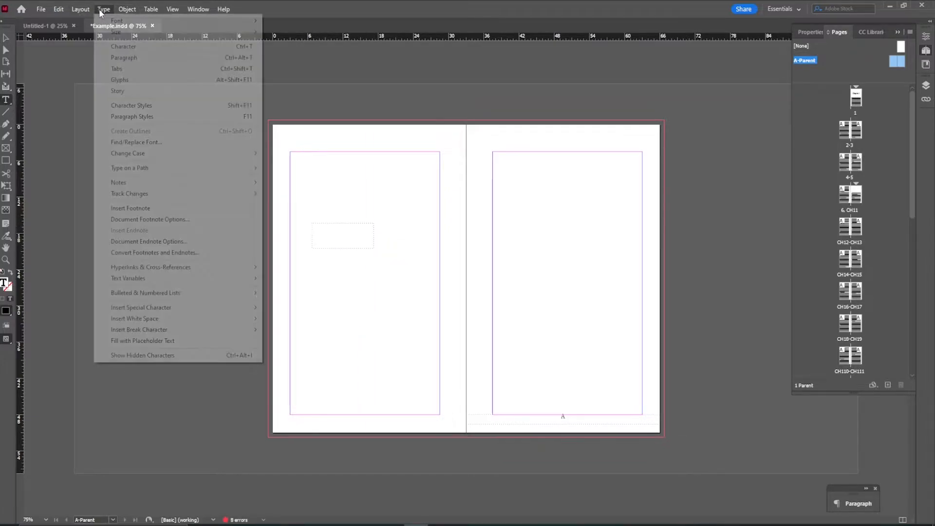
pyautogui.moveTo(141, 307)
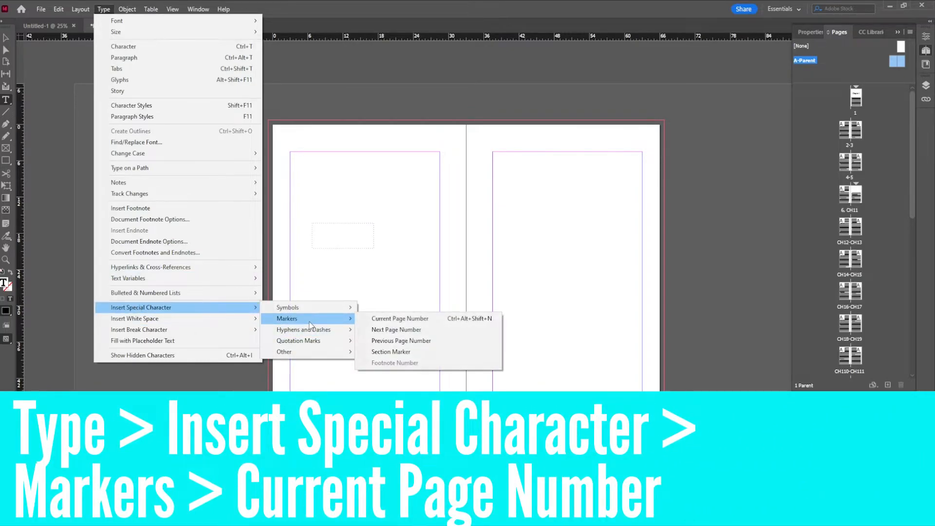
pyautogui.moveTo(399, 317)
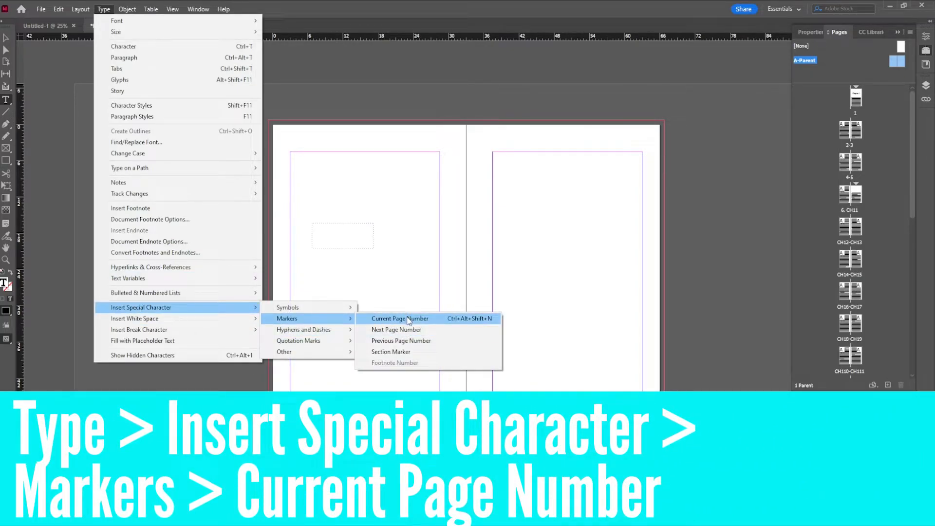
pyautogui.click(399, 317)
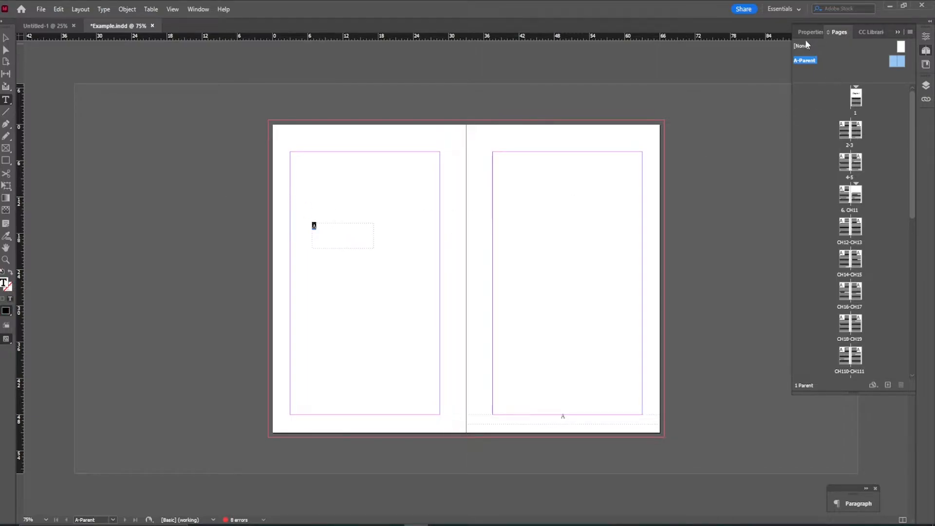
# - Set the left page-number marker's font to Times New Roman in the Properties panel
pyautogui.click(810, 31)
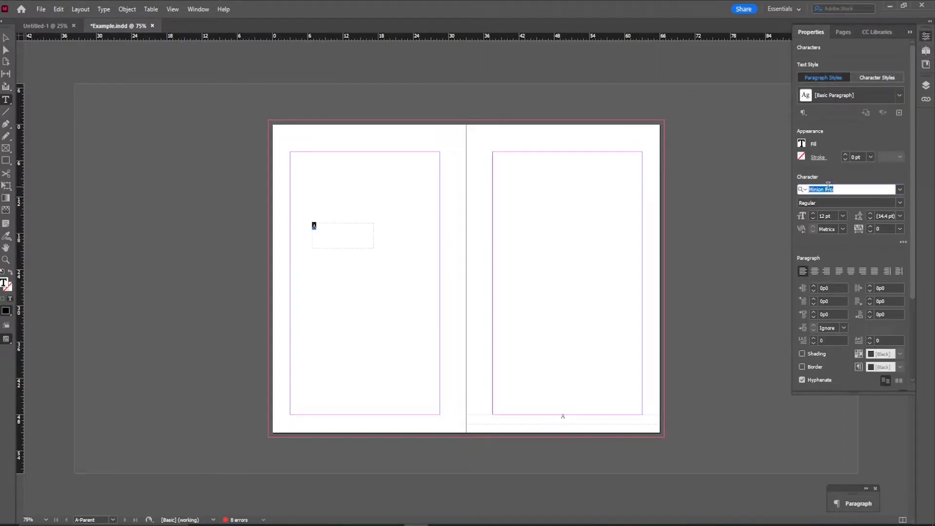
pyautogui.write('Times New Roman')
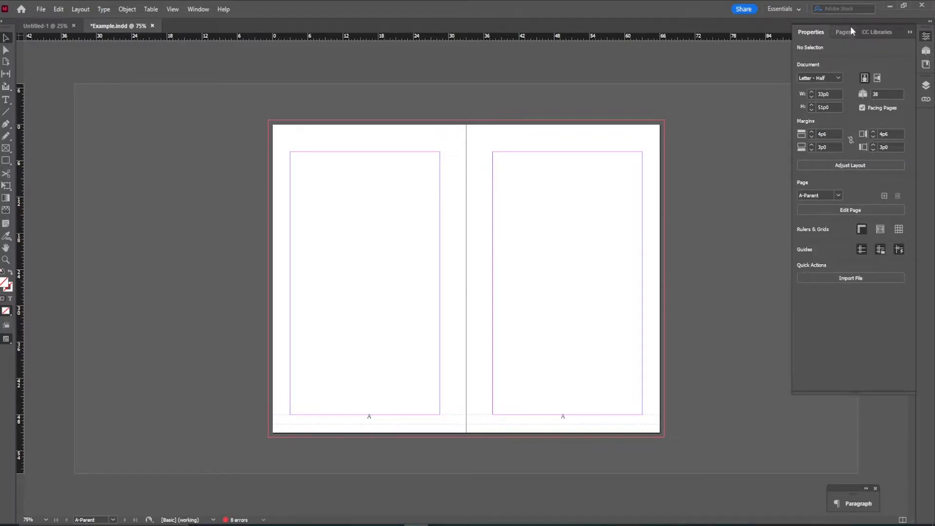
# - Scroll through the page thumbnails to confirm spreads show page numbers 2 and 3 at the foot
pyautogui.click(842, 32)
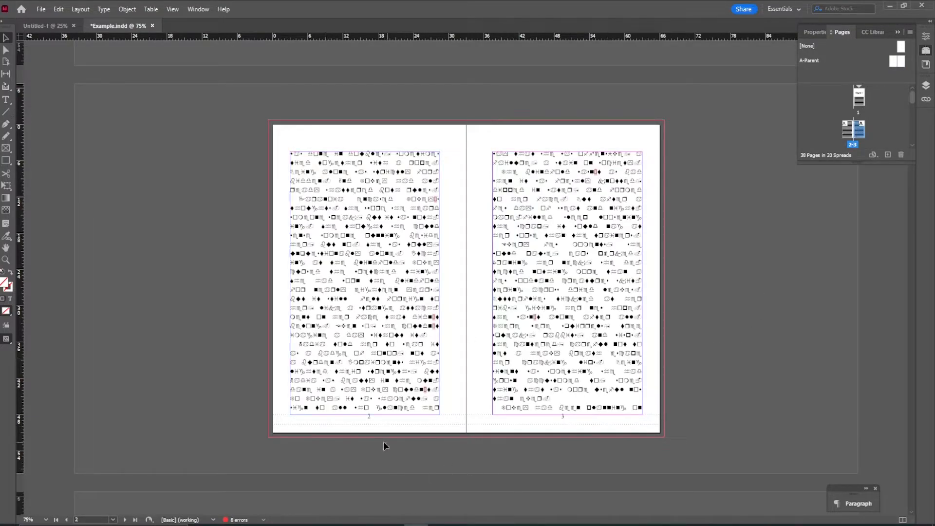
pyautogui.scroll(-3)
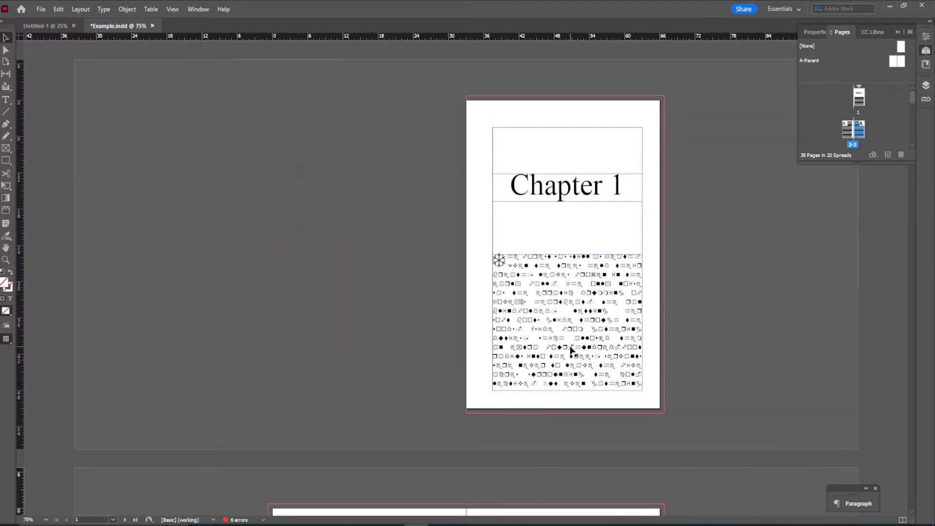
pyautogui.scroll(-3)
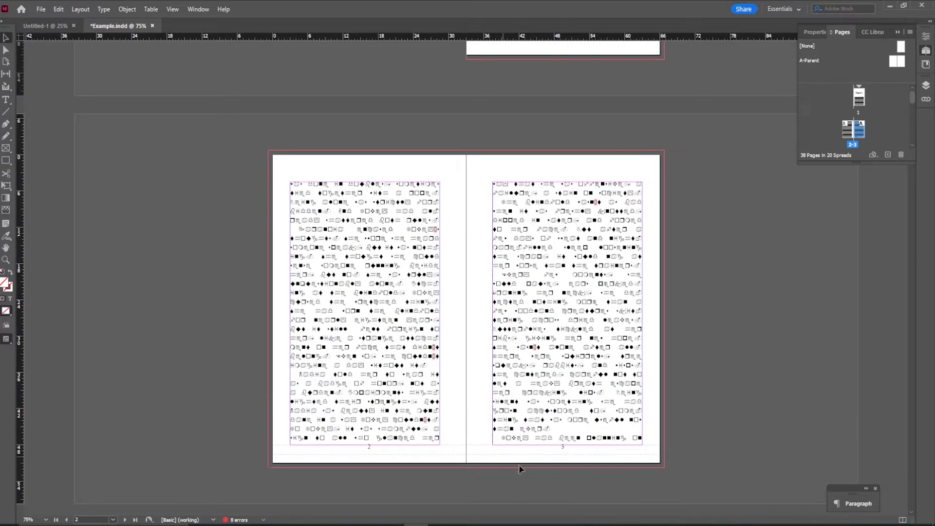
pyautogui.moveTo(526, 469)
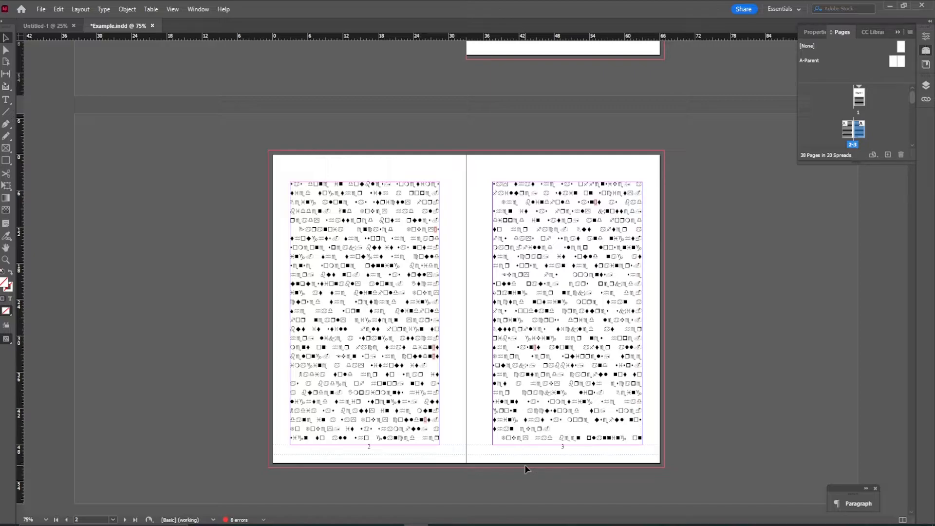
pyautogui.moveTo(810, 239)
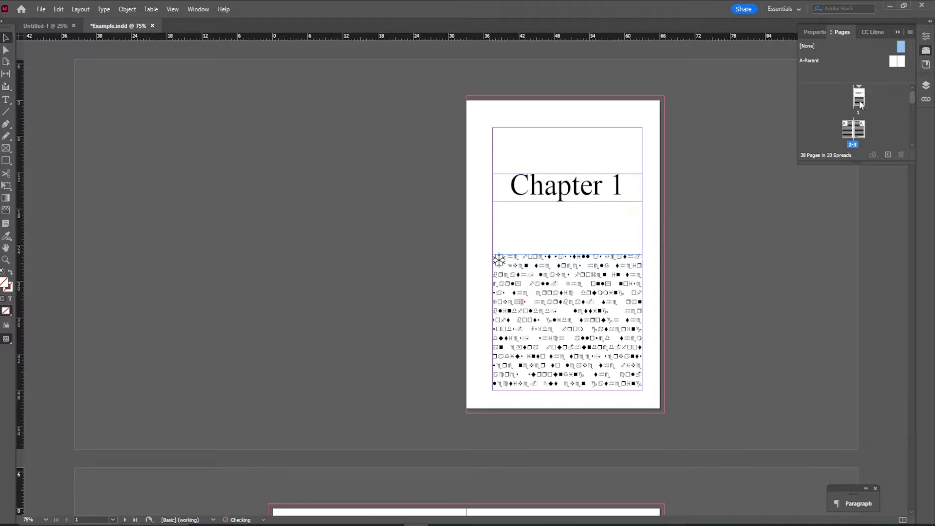
pyautogui.scroll(-3)
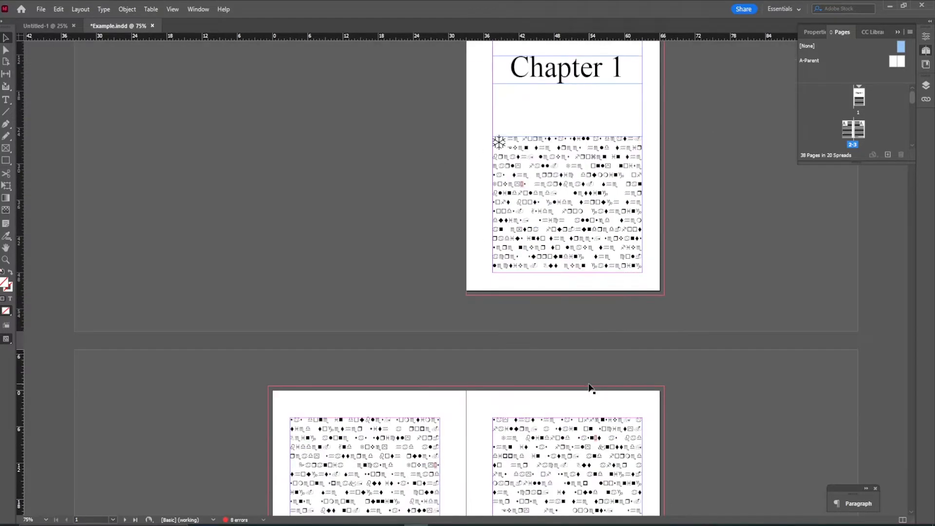
pyautogui.scroll(-3)
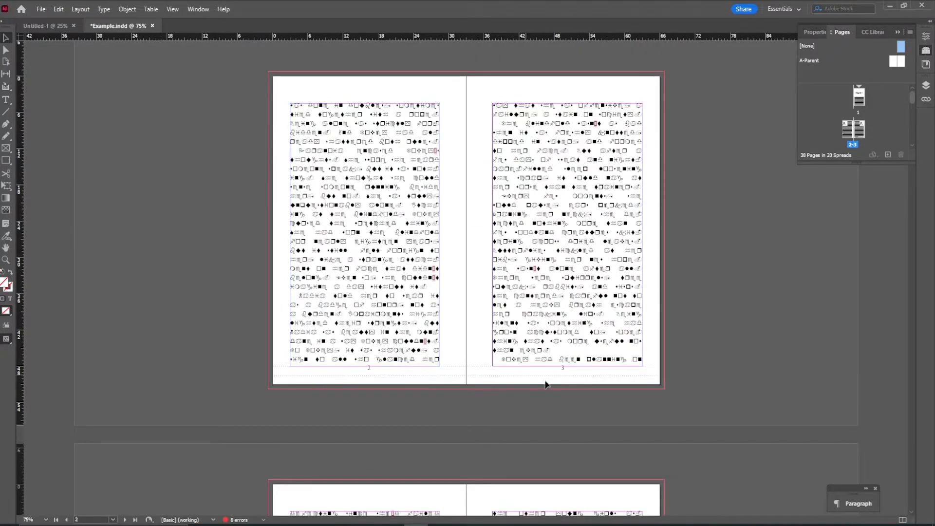
pyautogui.scroll(-3)
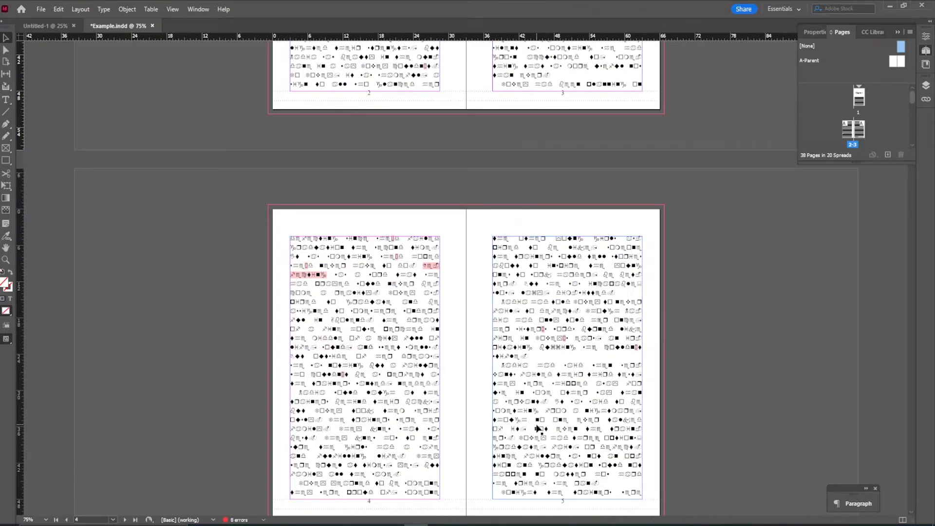
pyautogui.scroll(3)
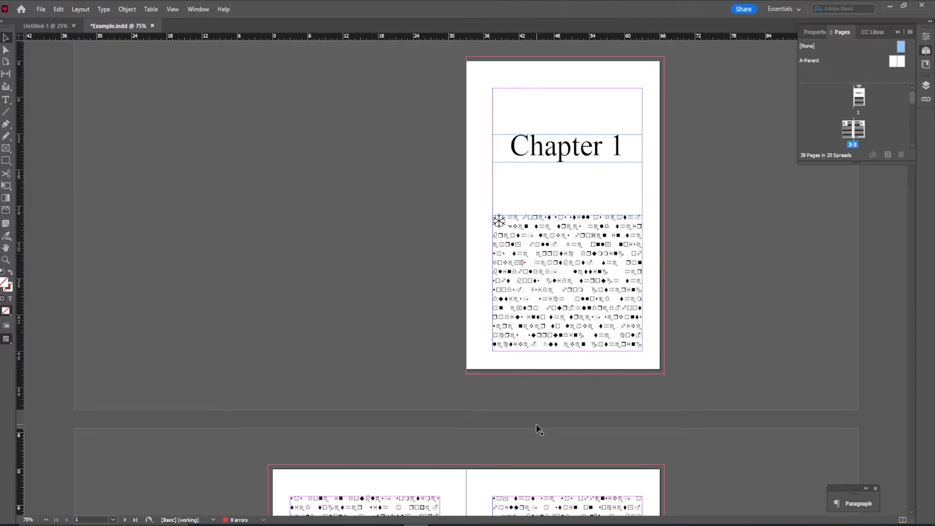
pyautogui.scroll(-3)
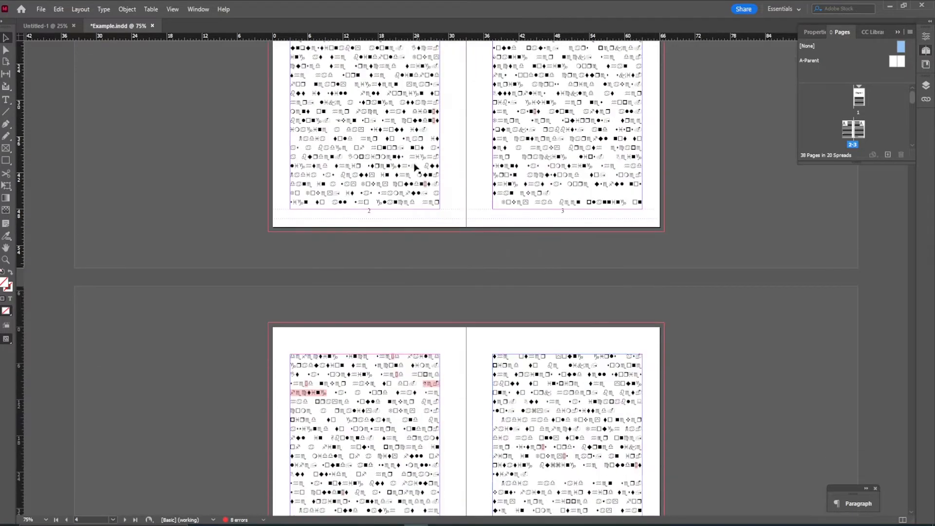
pyautogui.scroll(3)
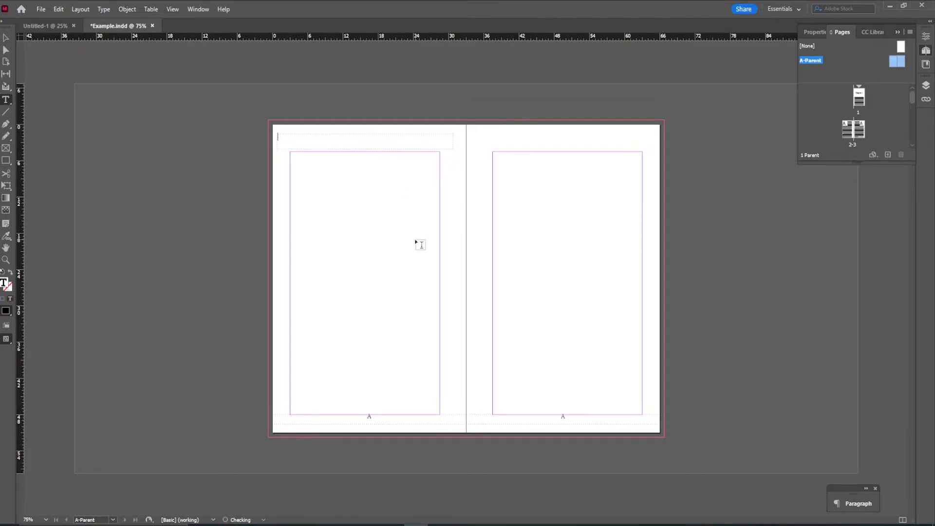
# - Type AUTHOR NAME into the top-left header frame and select the text
pyautogui.write('A')
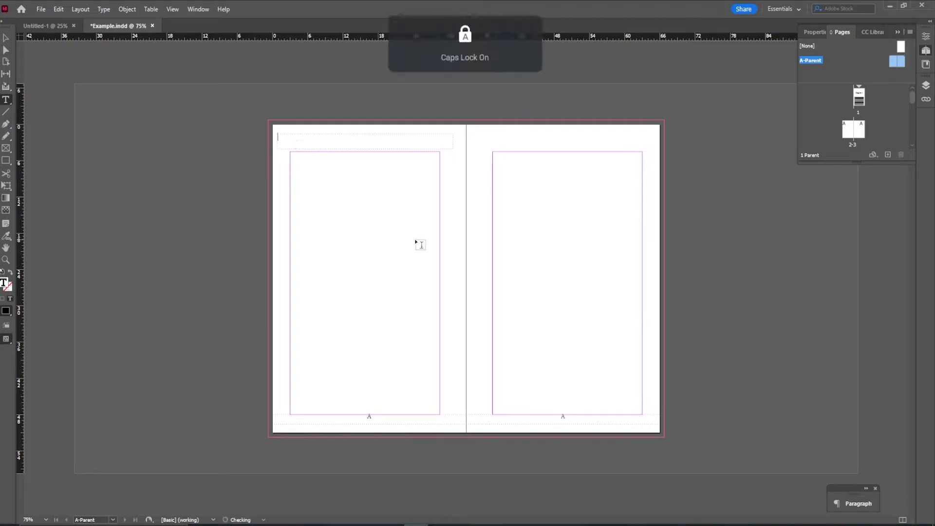
pyautogui.write('AUTHOR NAME')
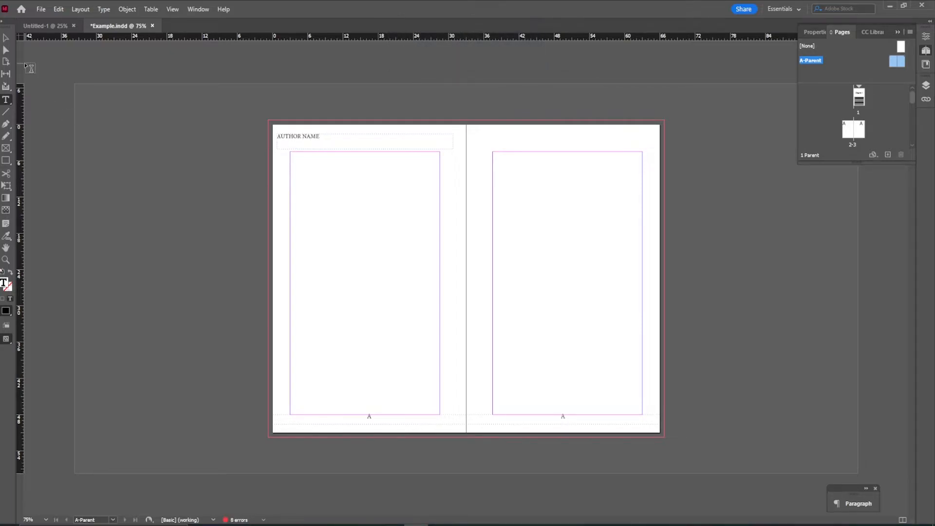
pyautogui.click(331, 135)
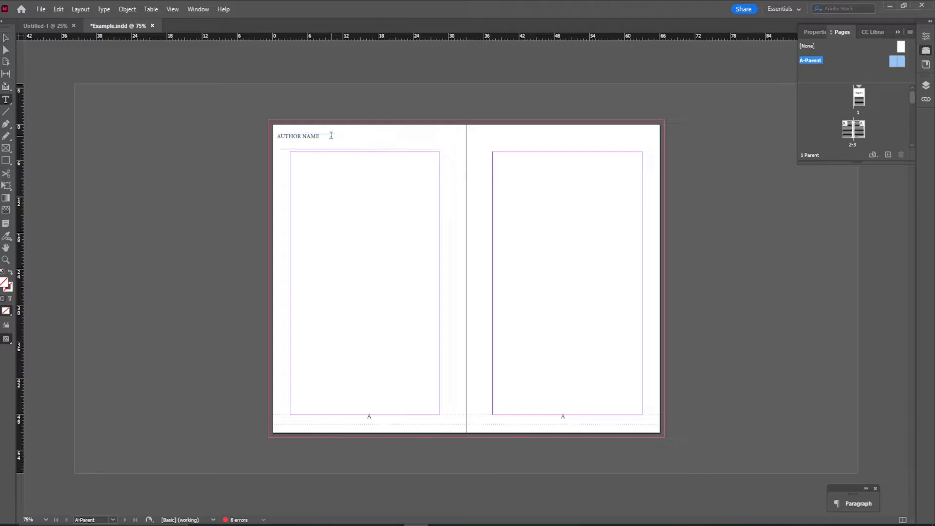
pyautogui.doubleClick(298, 136)
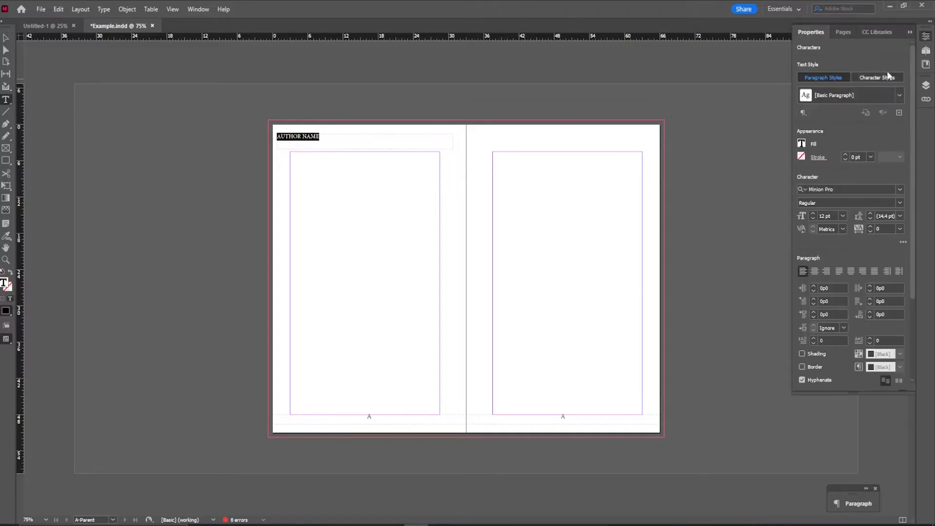
# - Centre the AUTHOR NAME header and set its font to Times New Roman
pyautogui.click(814, 270)
pyautogui.write('Impact')
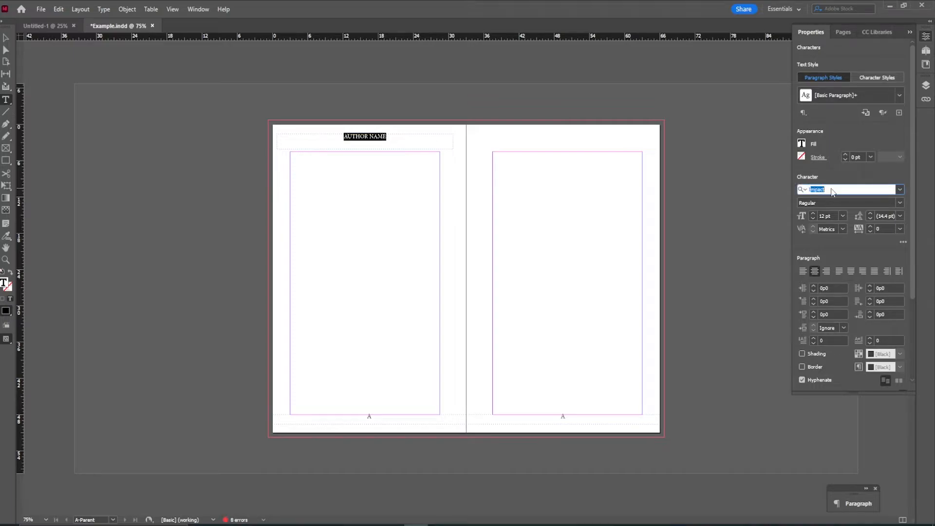
pyautogui.write('Times New Roman')
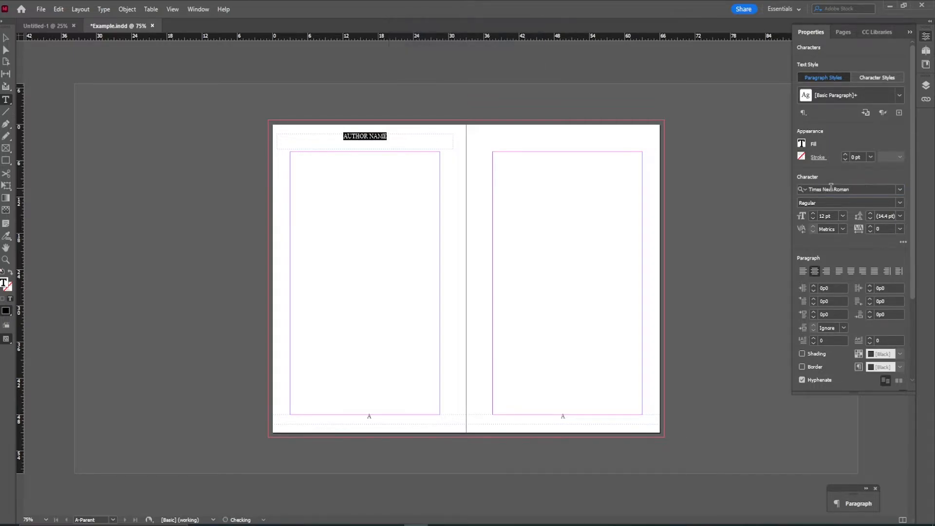
pyautogui.click(365, 137)
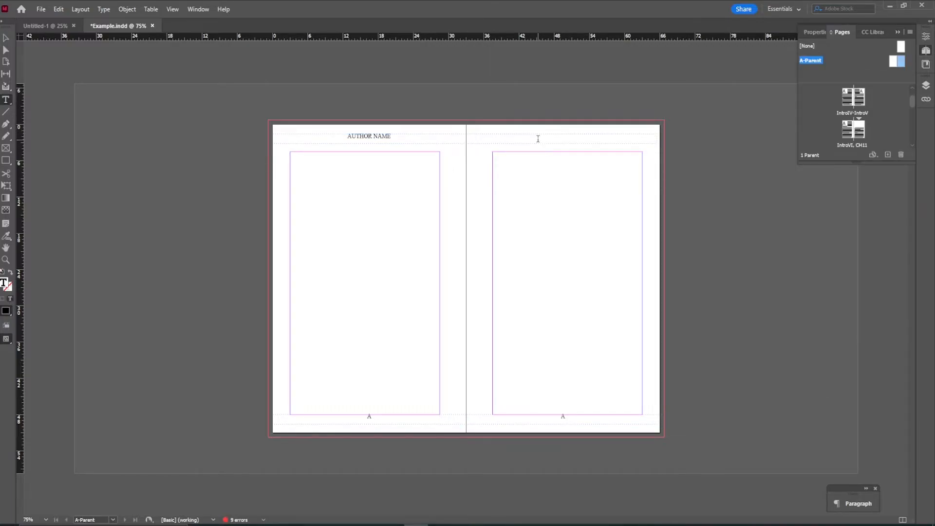
# - Give the right A-Parent page a matching AUTHOR NAME header and centre it in Properties
pyautogui.write('AUTHOR NAME')
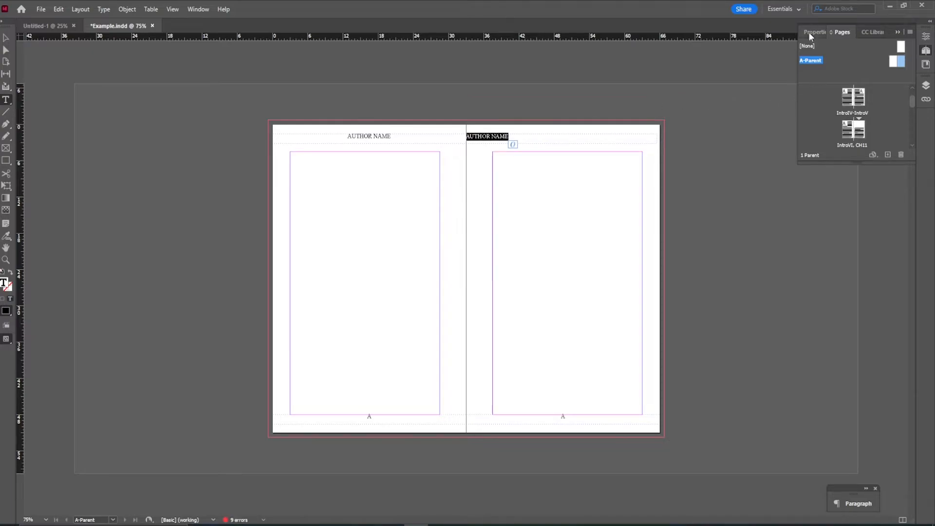
pyautogui.click(814, 31)
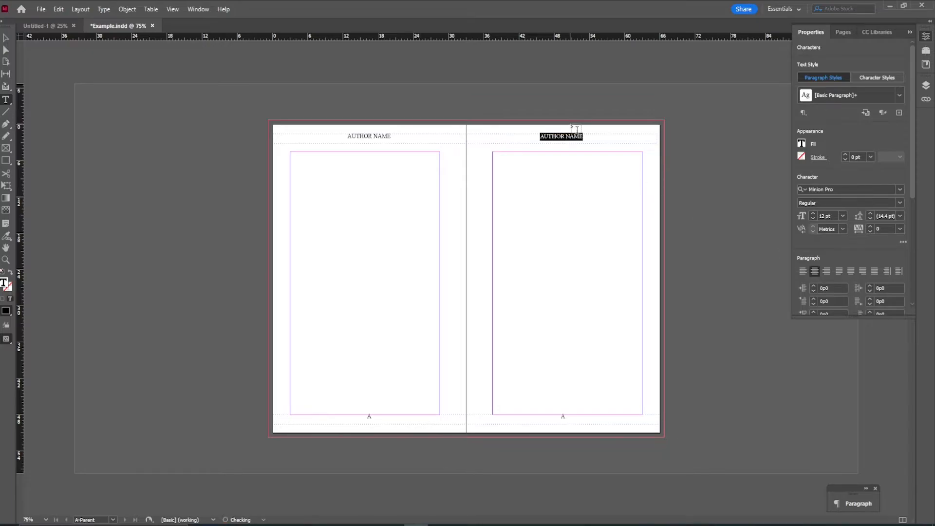
pyautogui.click(841, 31)
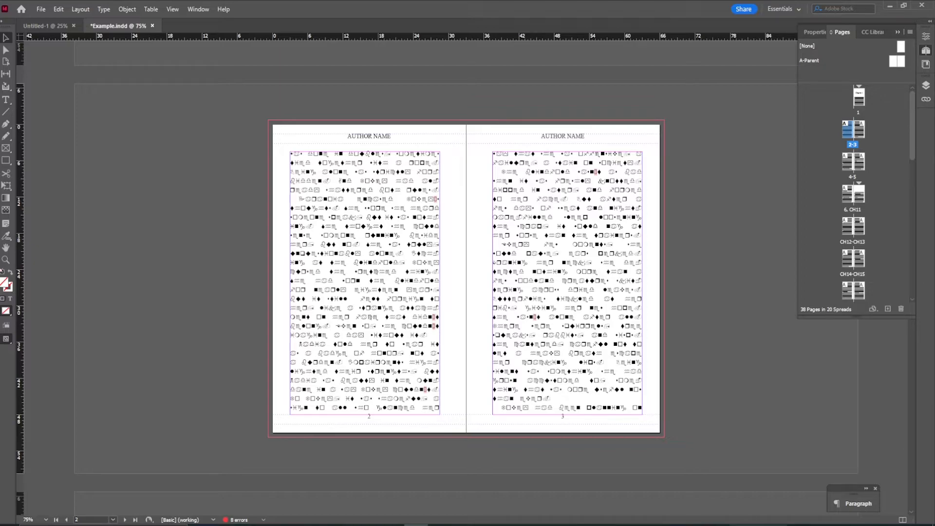
pyautogui.scroll(-3)
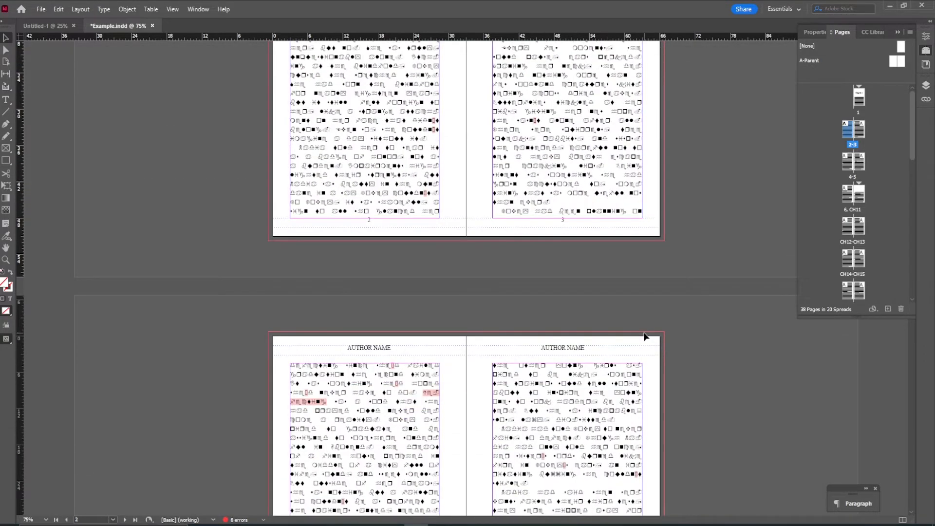
pyautogui.scroll(-3)
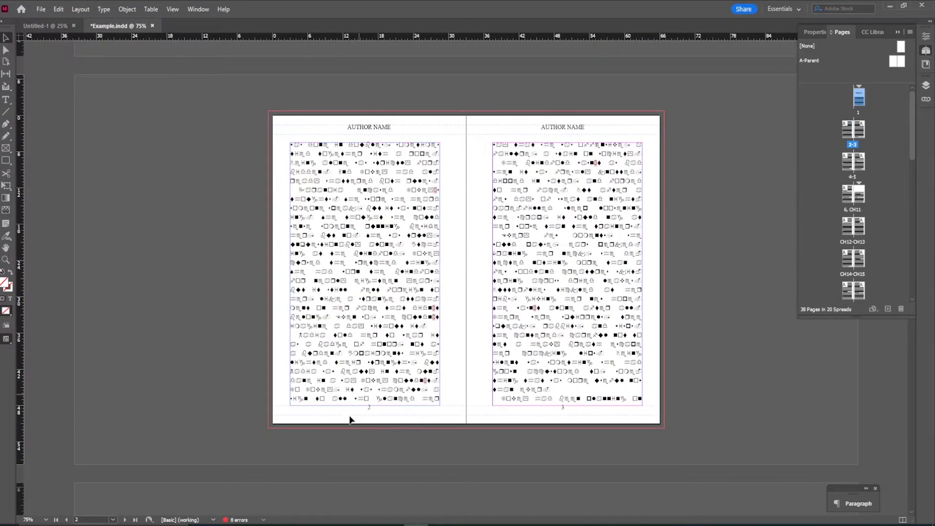
pyautogui.scroll(-3)
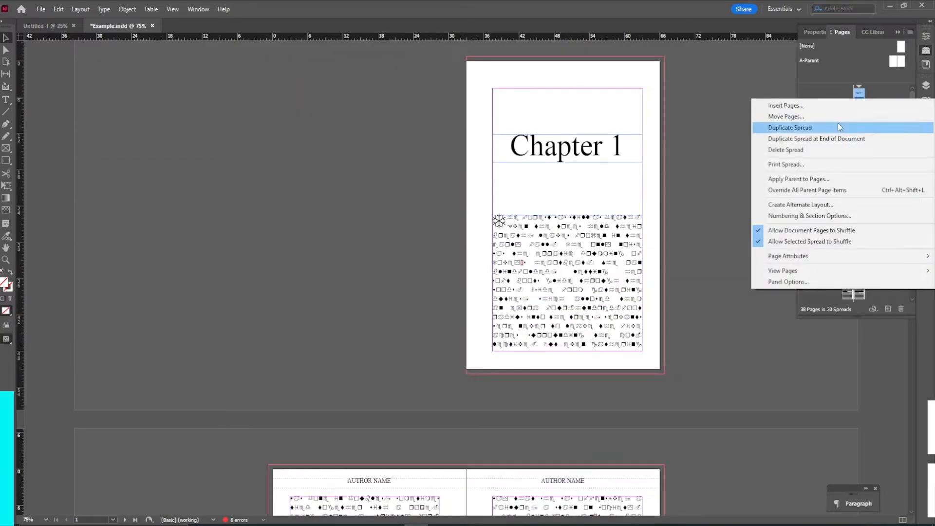
pyautogui.moveTo(817, 215)
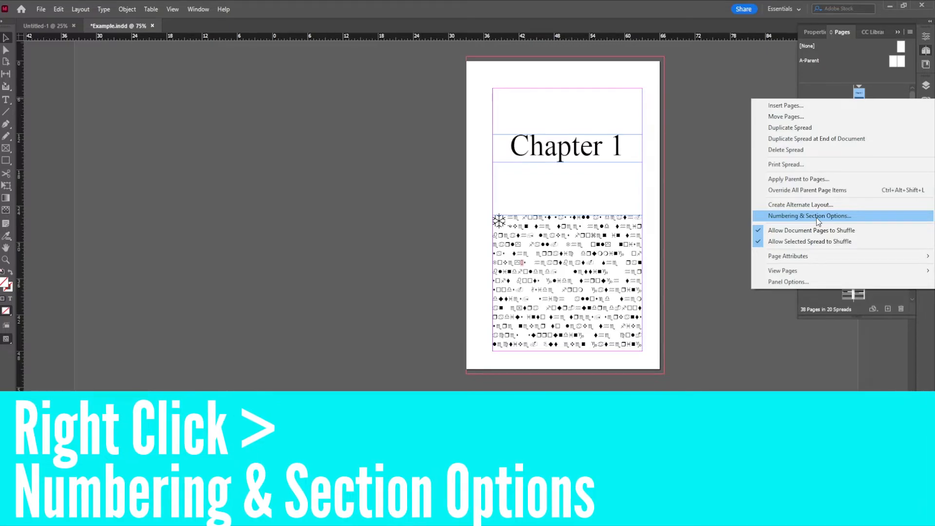
# - Apply I, II, III Roman-numeral style with prefix 'Intro' to the opening section starting at page 1
pyautogui.click(809, 216)
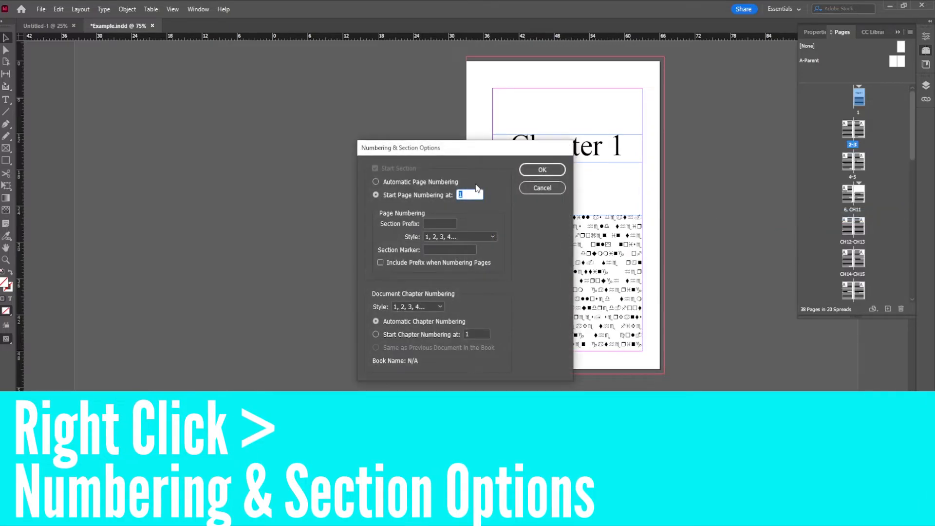
pyautogui.moveTo(405, 168)
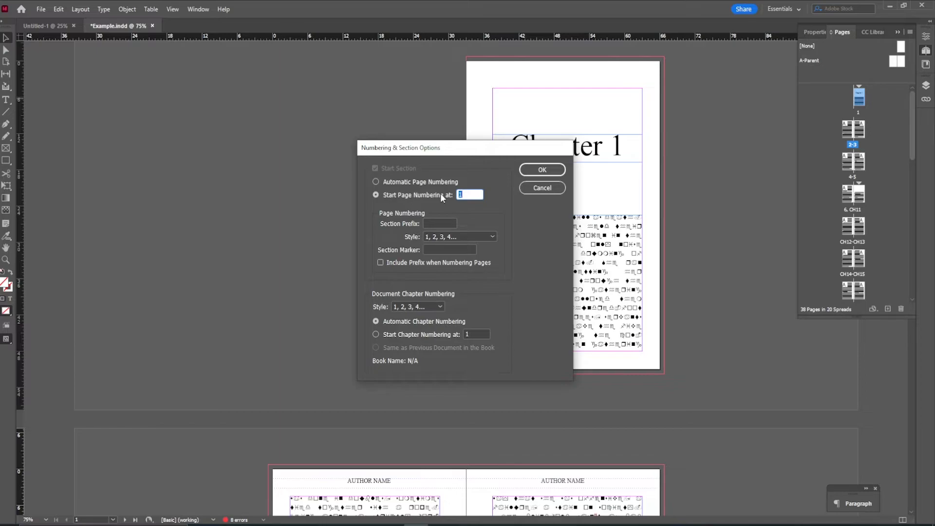
pyautogui.moveTo(444, 242)
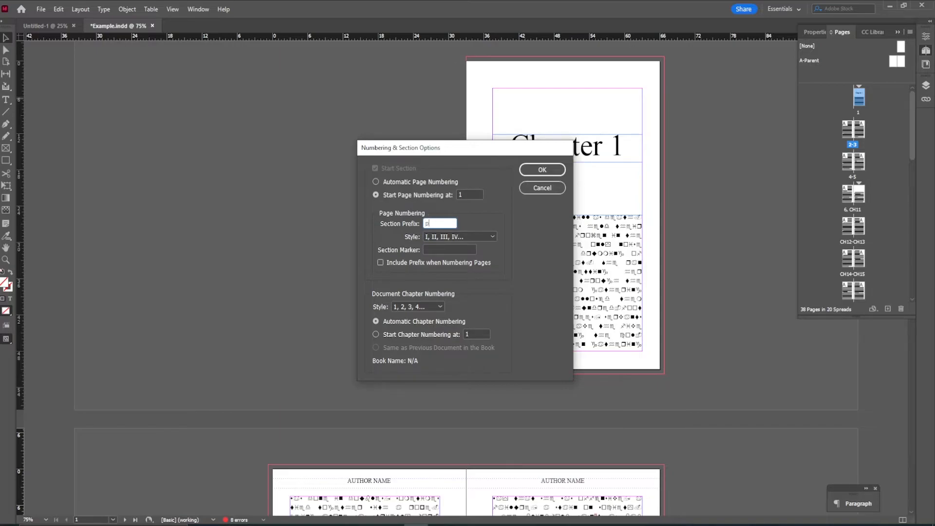
pyautogui.press('capslock')
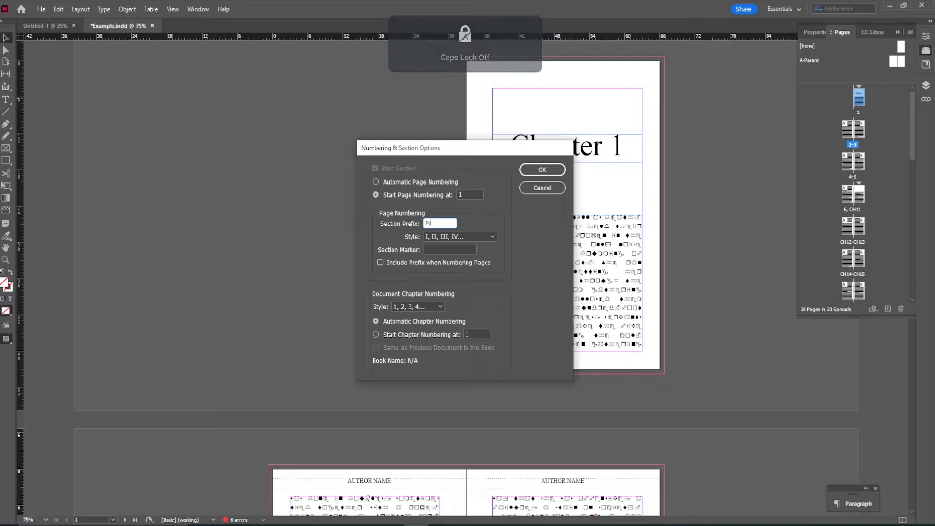
pyautogui.write('Intro')
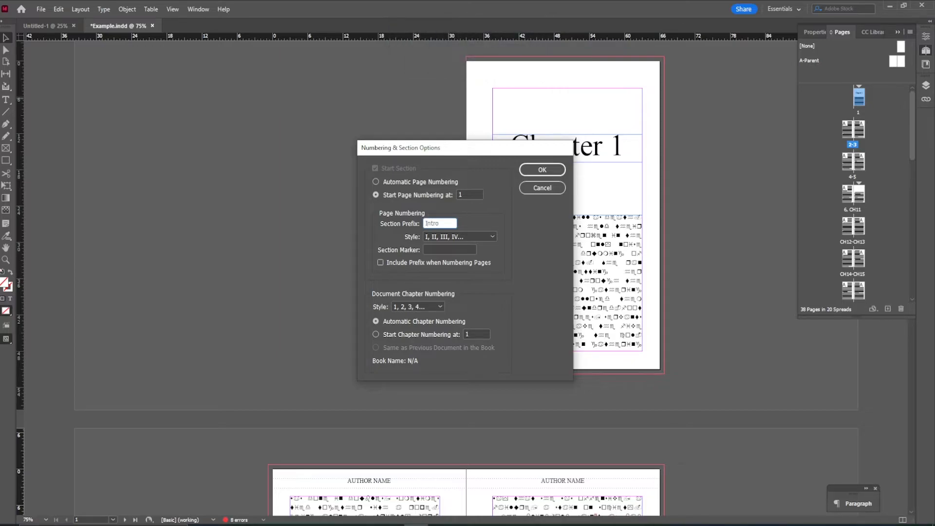
pyautogui.moveTo(443, 242)
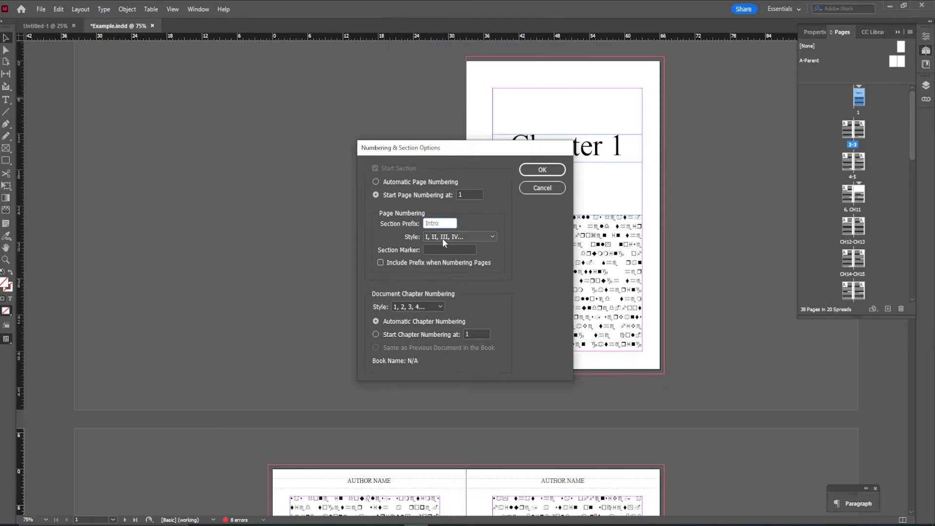
pyautogui.moveTo(541, 169)
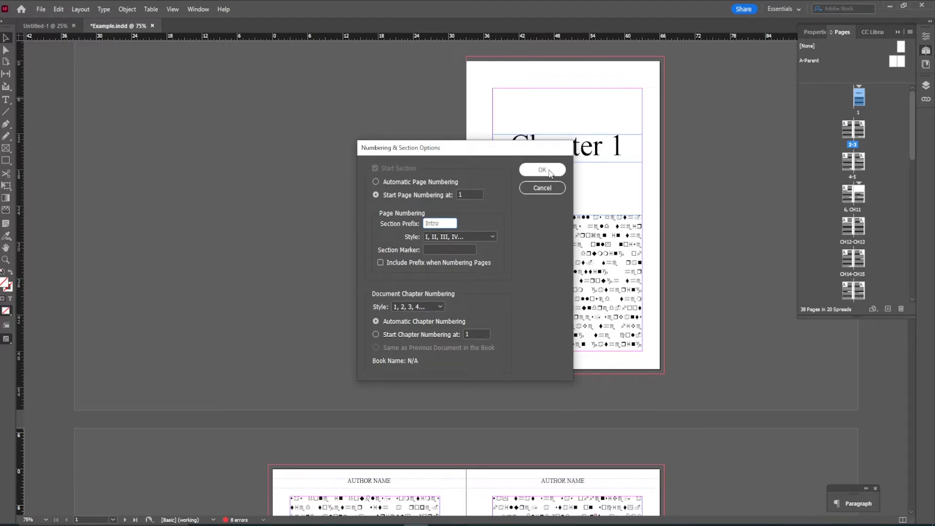
pyautogui.click(542, 170)
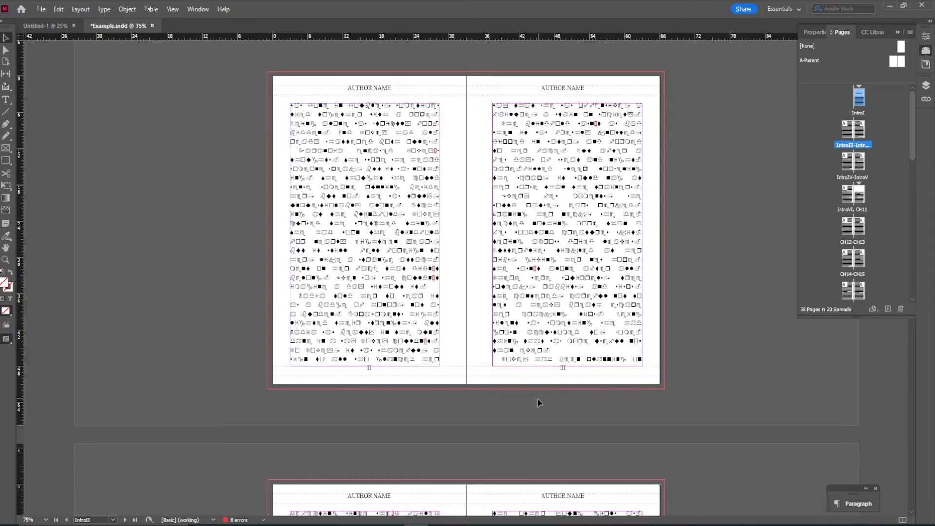
# - Jump to the spread where IntroVI faces the CH11 Chapter 1 page
pyautogui.doubleClick(853, 194)
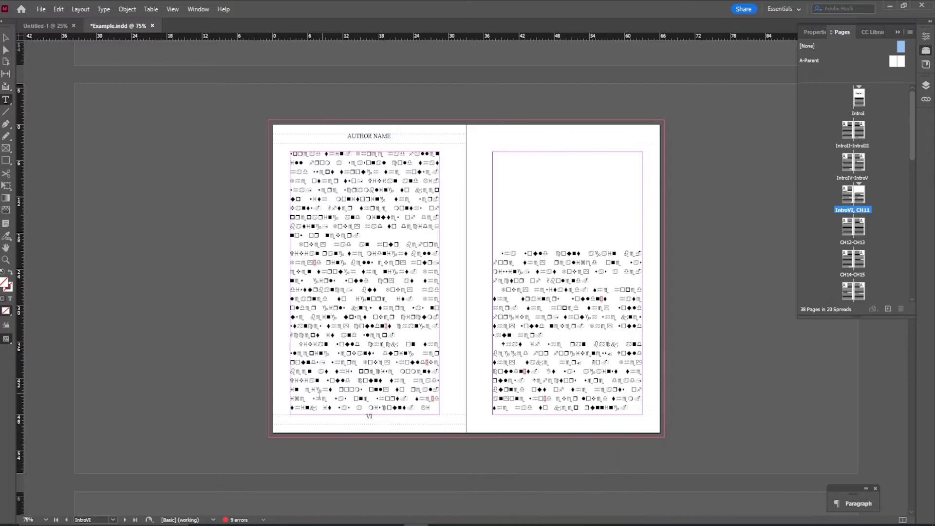
pyautogui.moveTo(342, 448)
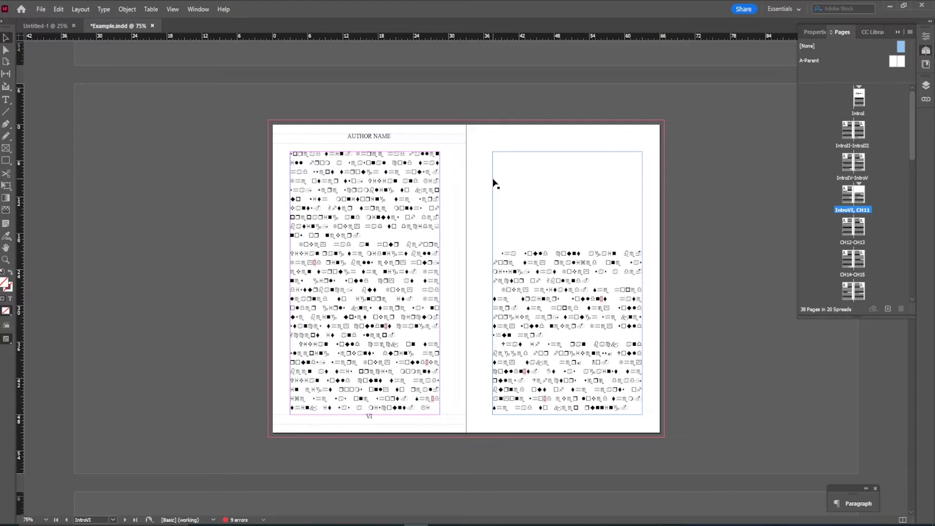
# - Begin a new section at the Chapter 1 page, numbered from 1 with prefix 'STORY'
pyautogui.rightClick(851, 192)
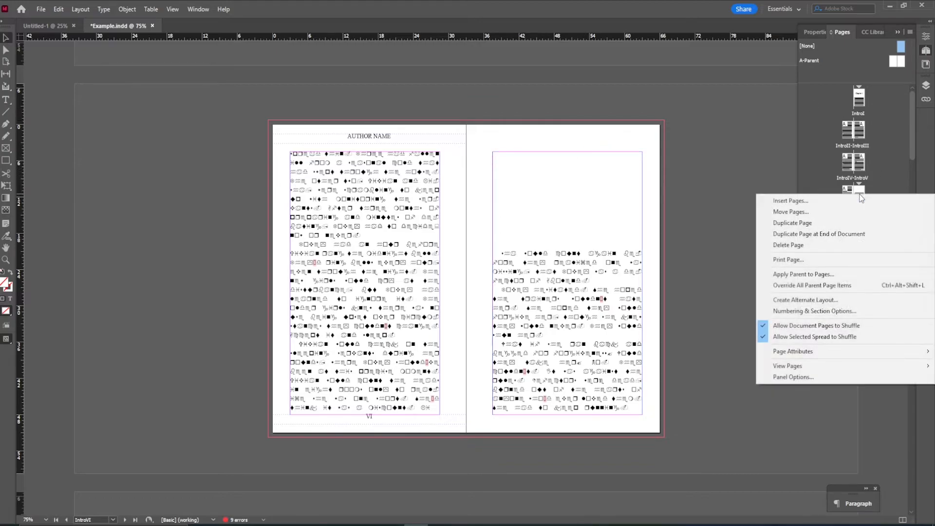
pyautogui.moveTo(814, 311)
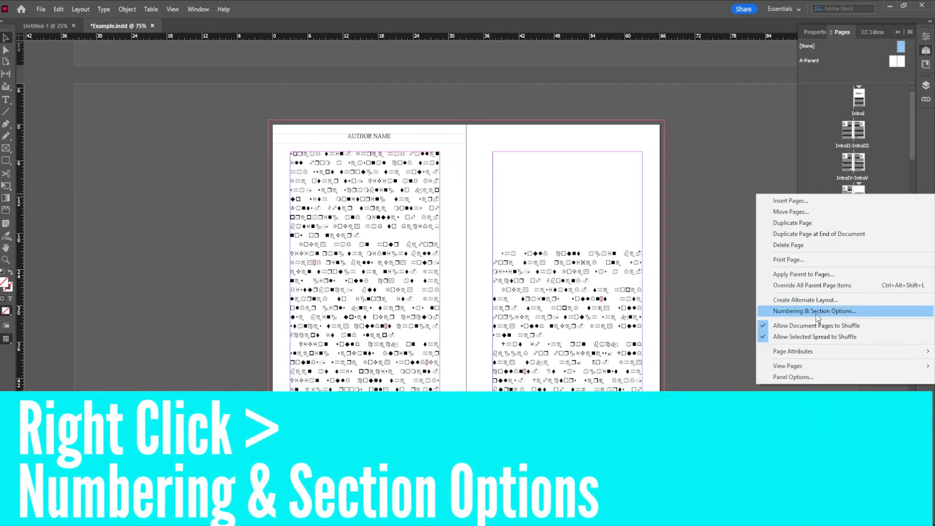
pyautogui.click(814, 311)
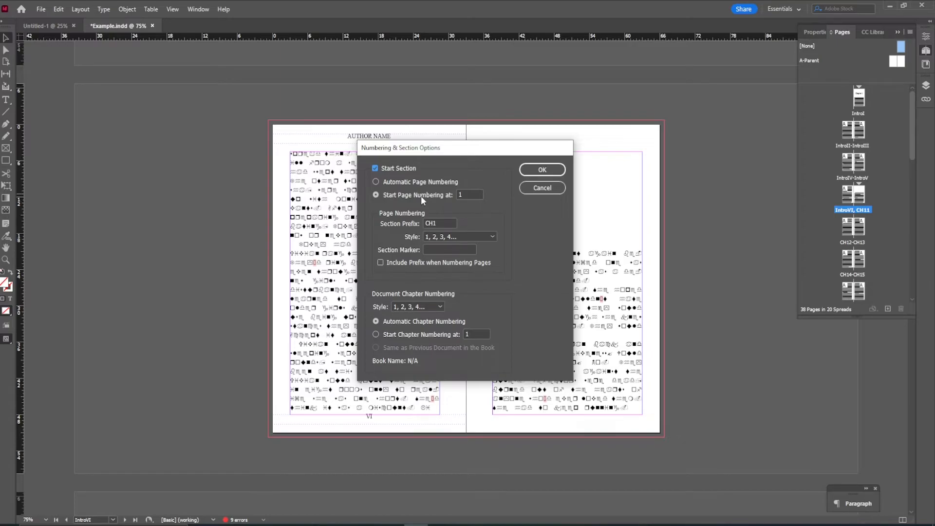
pyautogui.moveTo(411, 225)
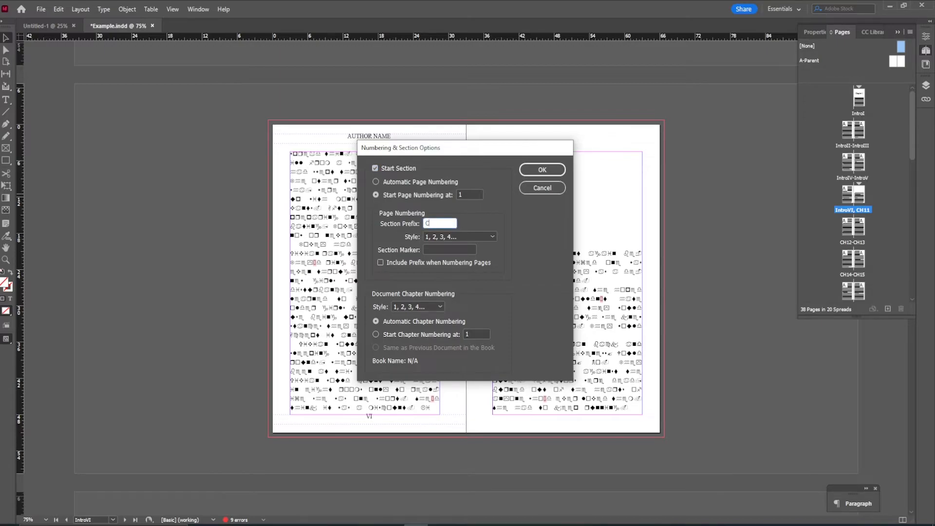
pyautogui.write('S')
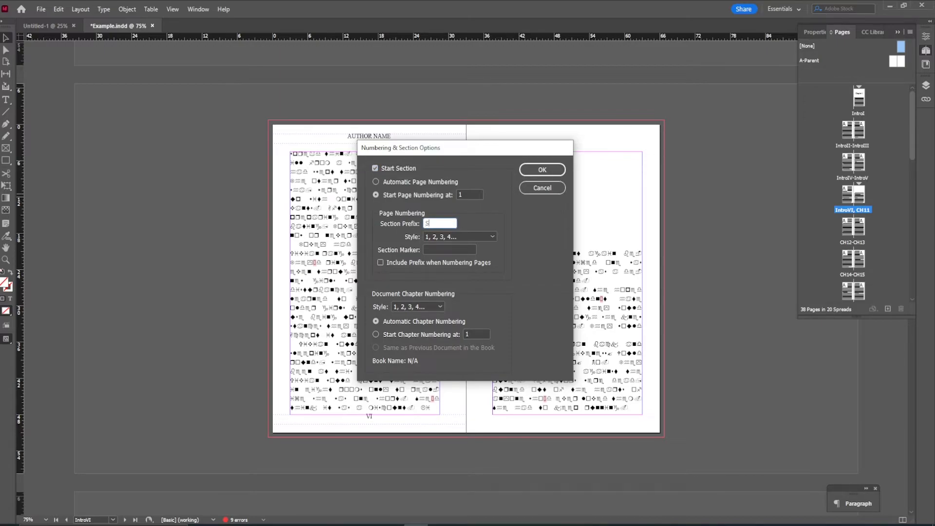
pyautogui.write('STORY')
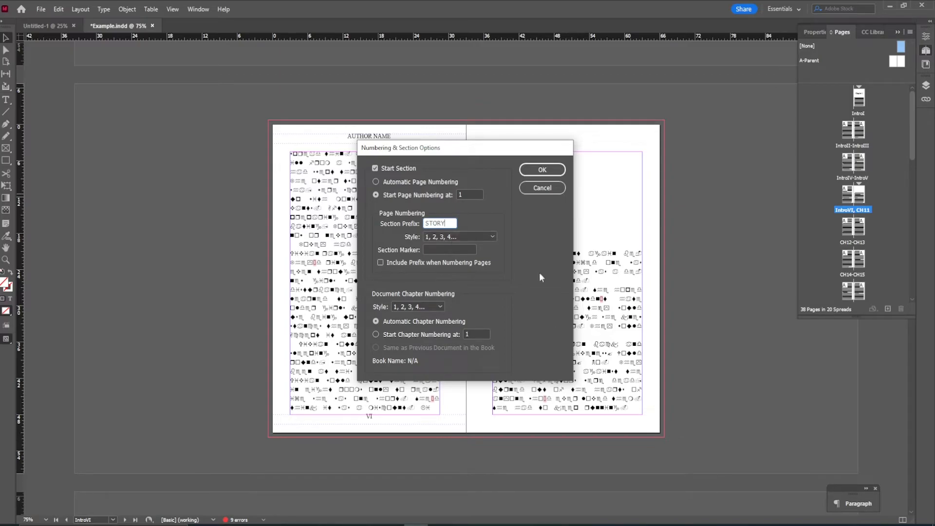
pyautogui.click(540, 170)
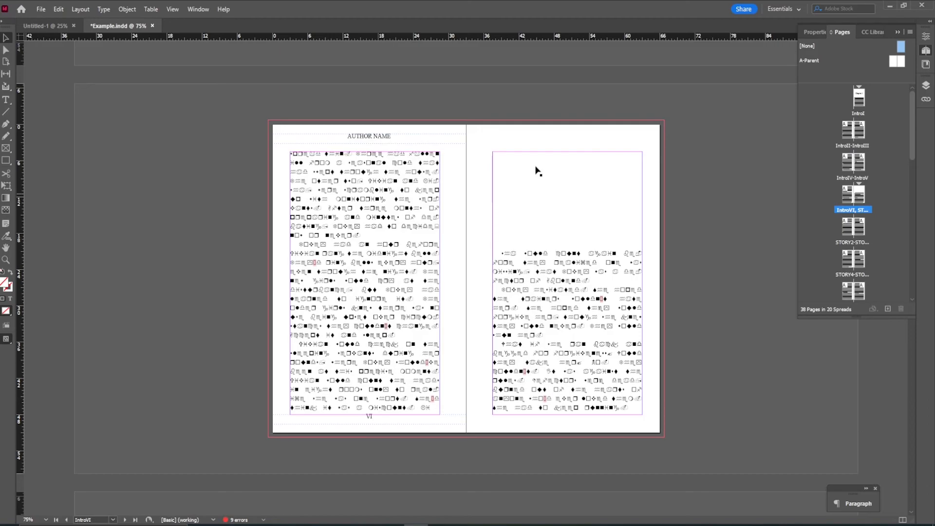
pyautogui.moveTo(853, 84)
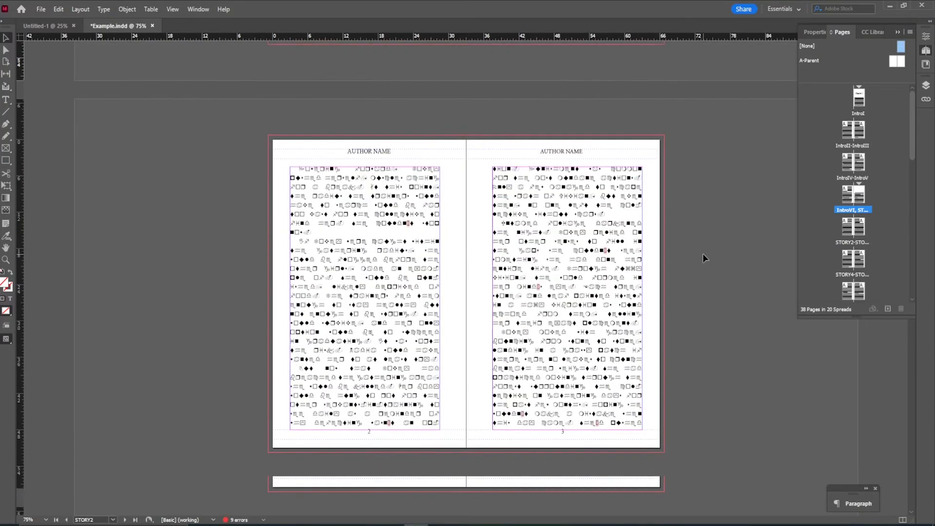
pyautogui.scroll(3)
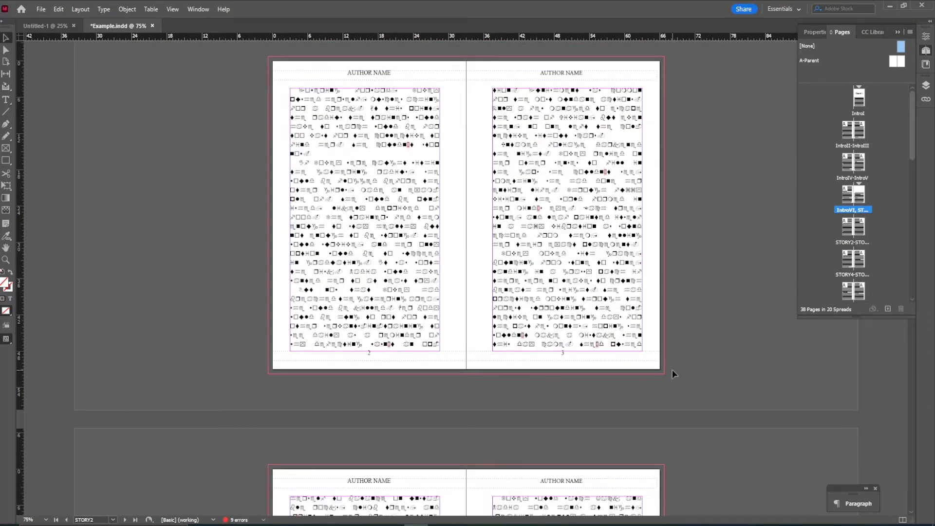
pyautogui.scroll(-3)
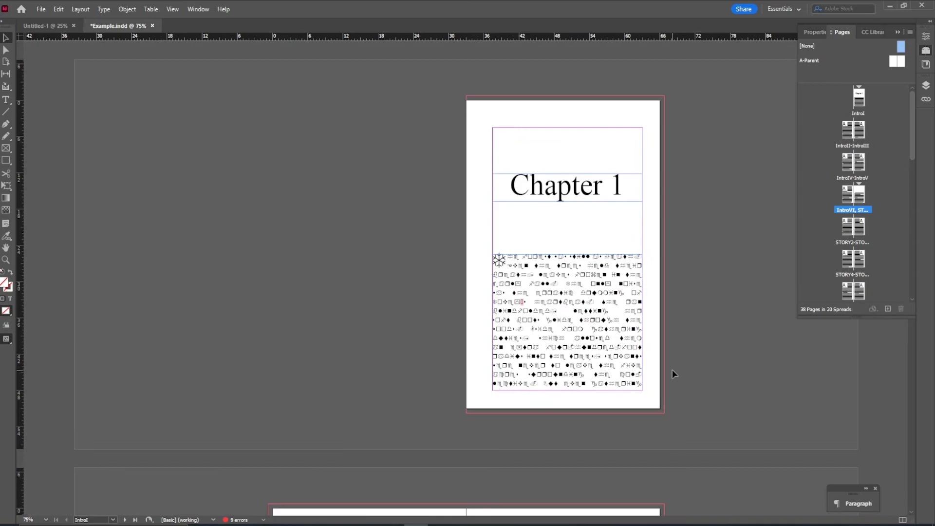
pyautogui.moveTo(827, 357)
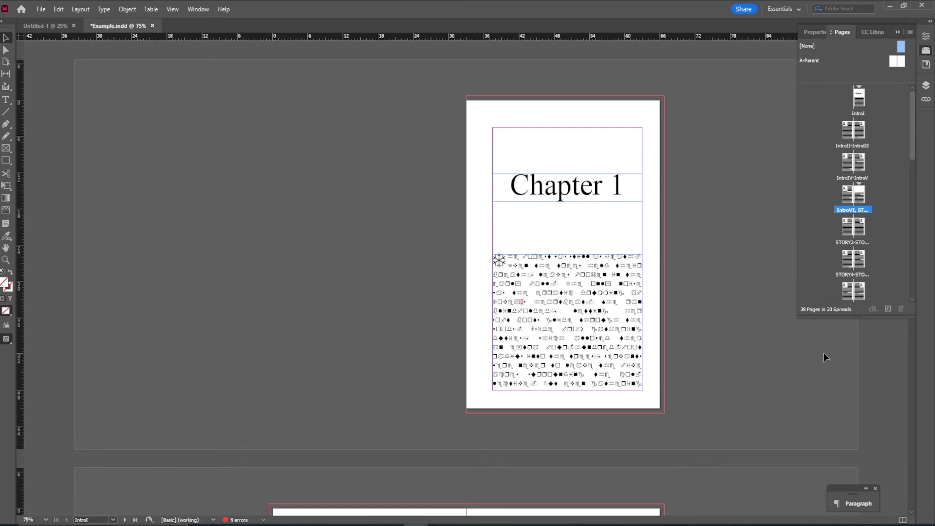